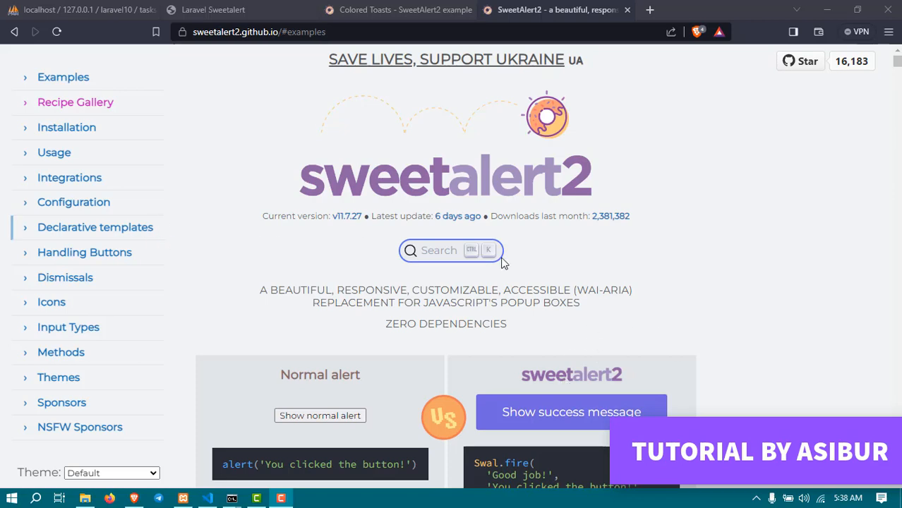
- Preview the coloured success and question toasts on the Colored Toasts recipe page
left_click(570, 412)
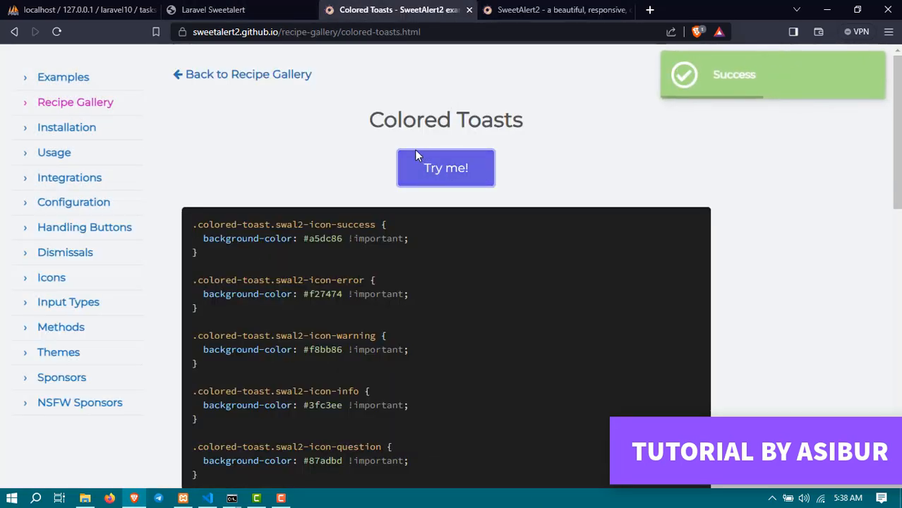
left_click(446, 167)
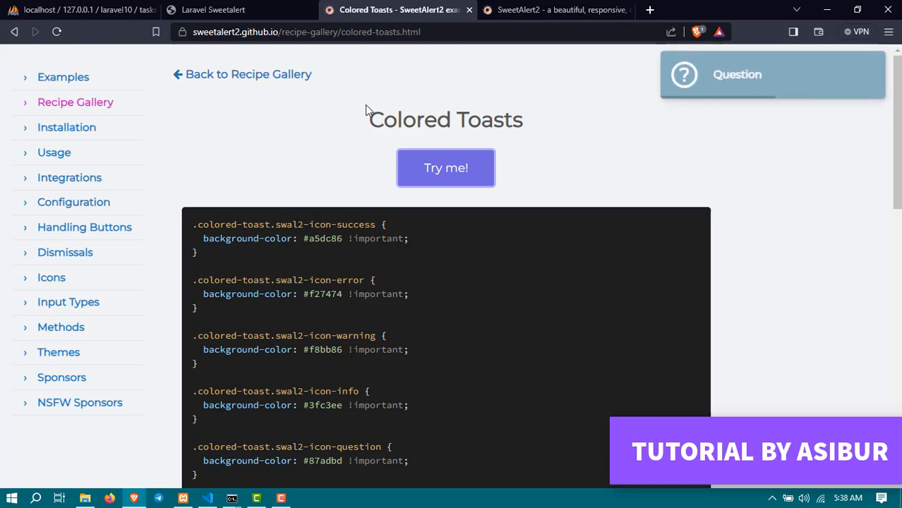
left_click(240, 9)
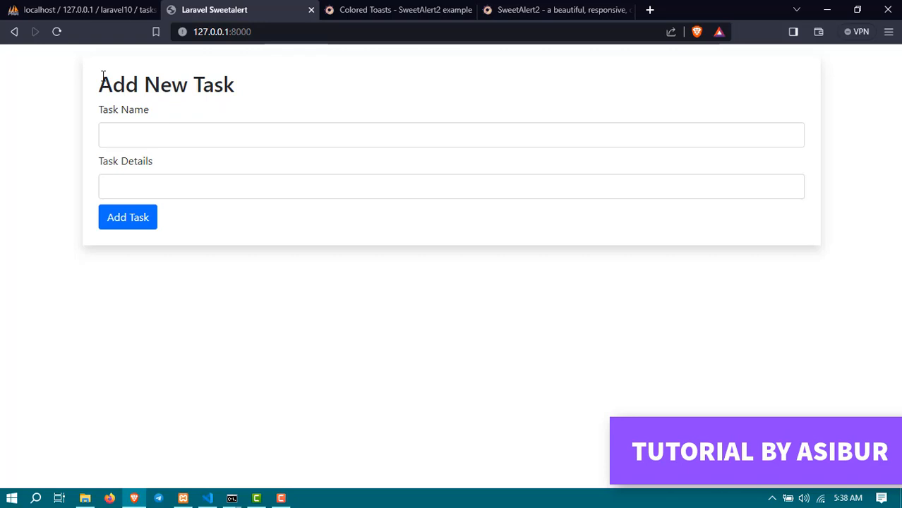
- Submit the Add New Task form empty to trigger the required-field validation errors
left_click_drag(102, 85, 149, 113)
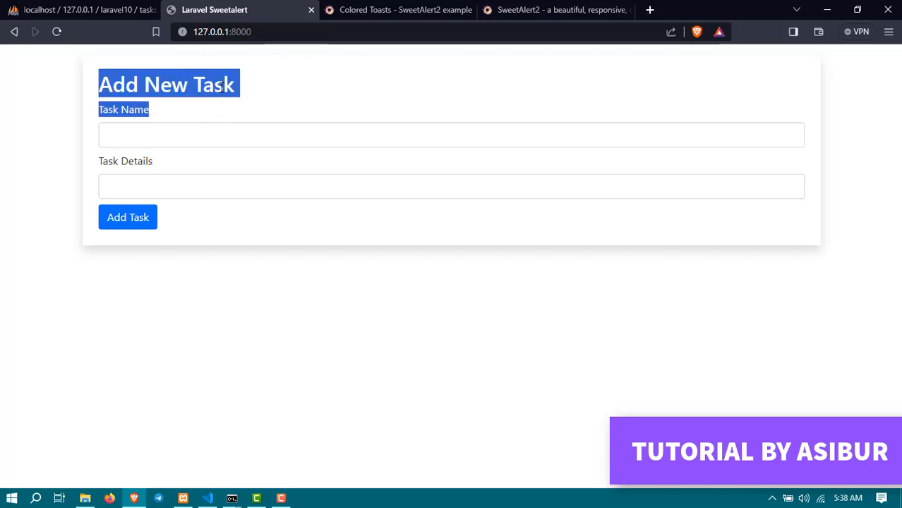
mouse_move(207, 135)
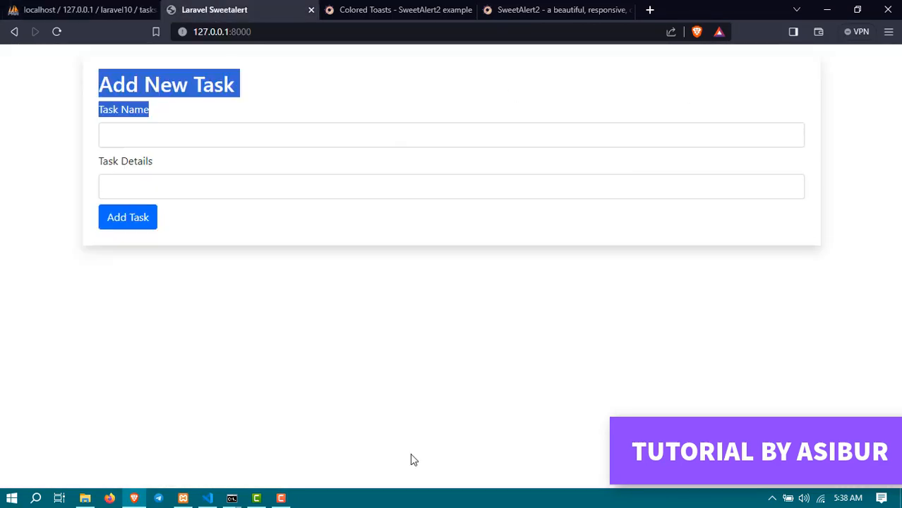
left_click(127, 217)
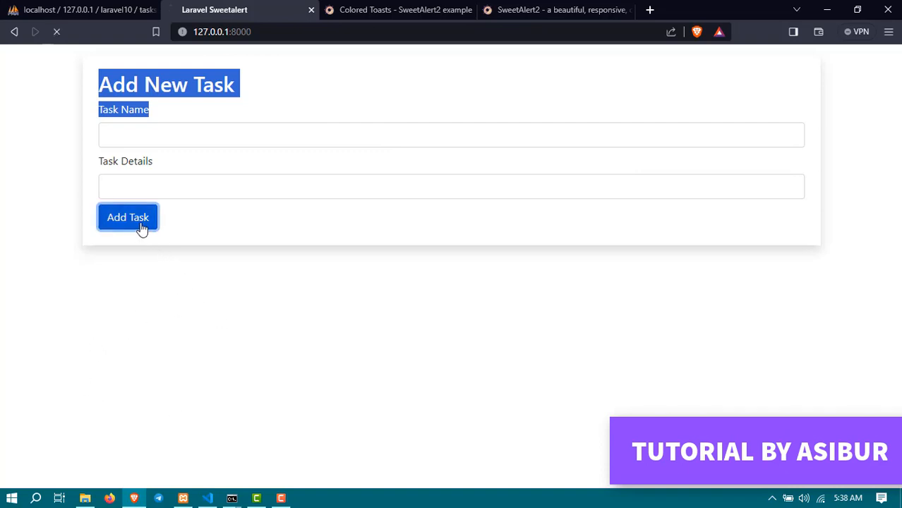
left_click(127, 218)
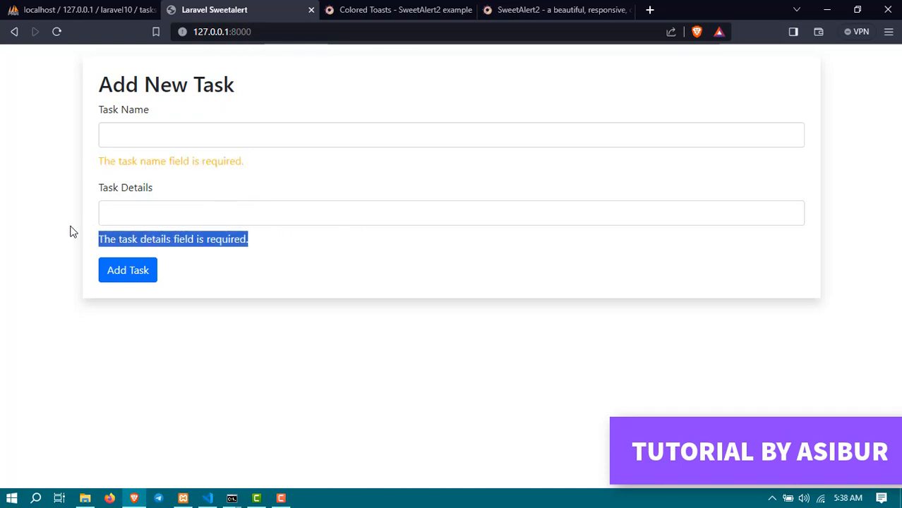
mouse_move(307, 439)
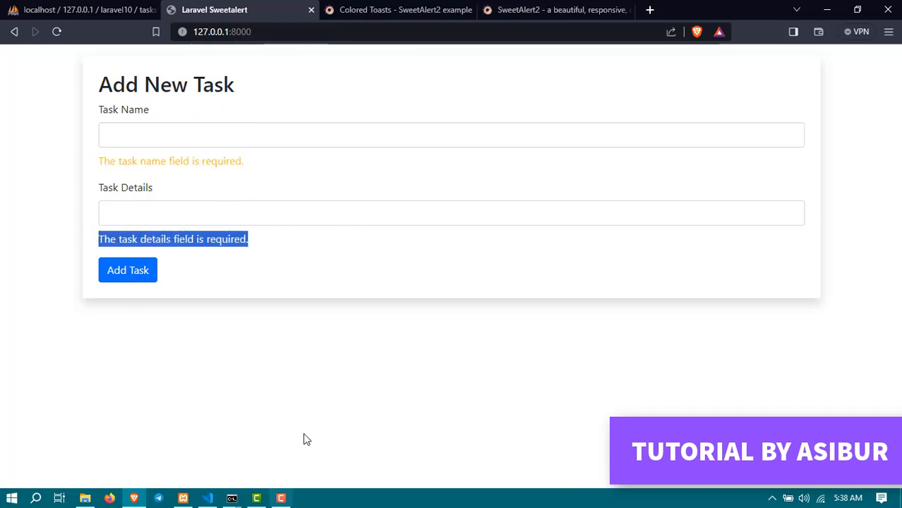
- Add a task named 'My Task Name' and get the plain 'Task Added Successfully' message
type("My Task Name")
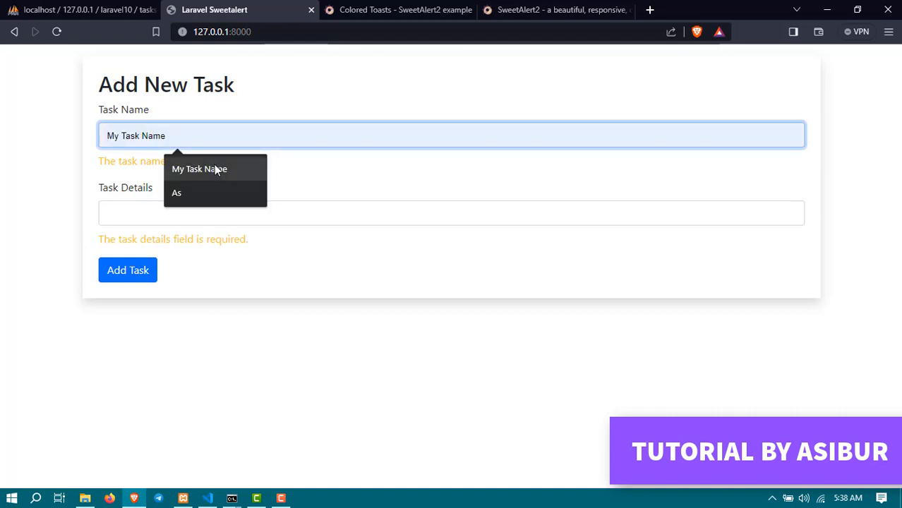
left_click(127, 271)
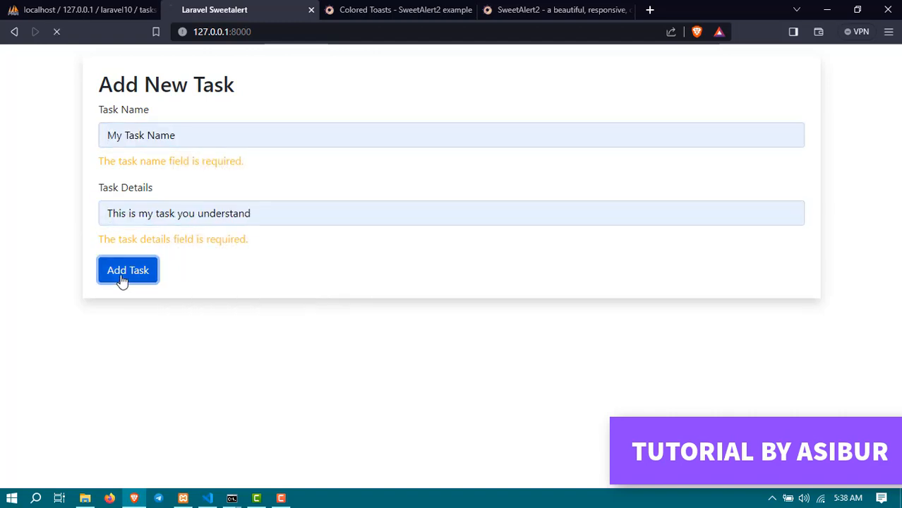
left_click(128, 269)
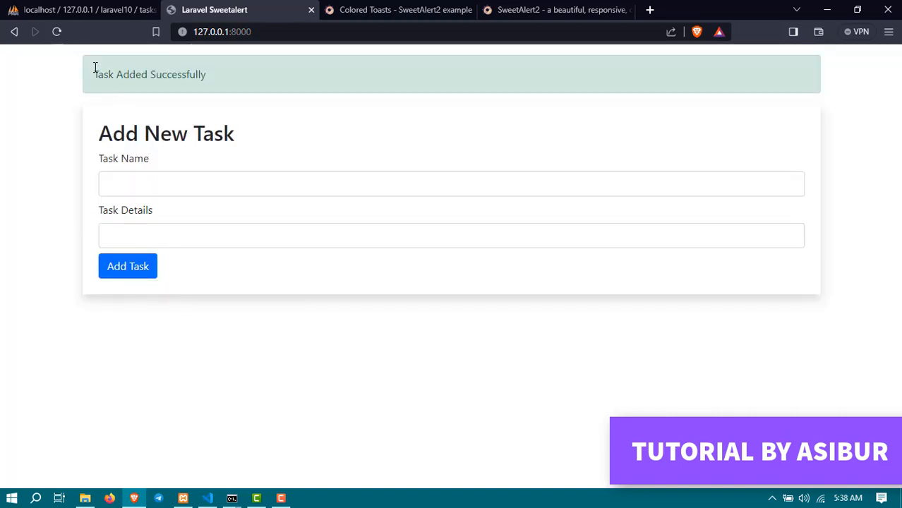
left_click_drag(93, 73, 206, 74)
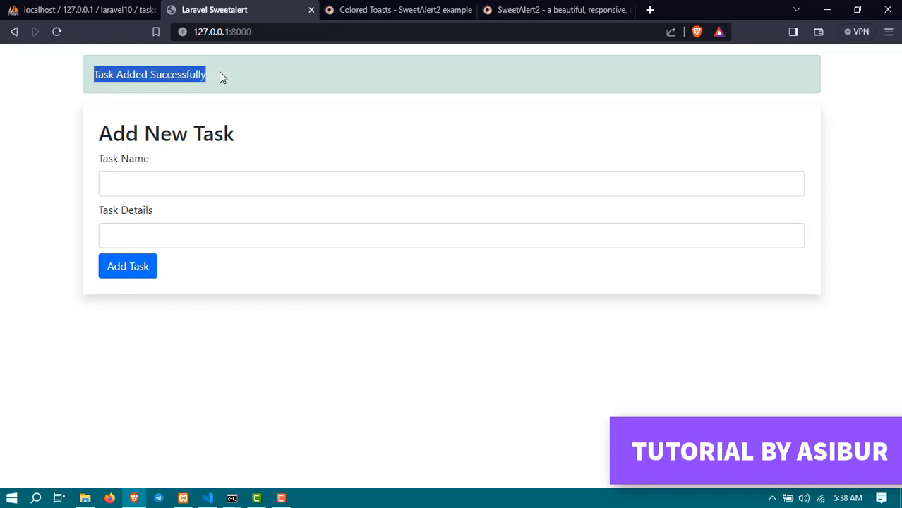
mouse_move(547, 68)
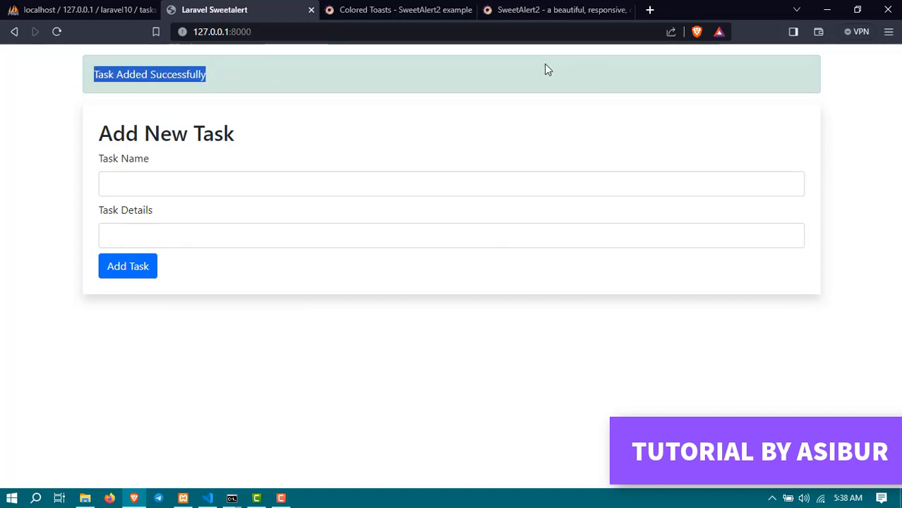
mouse_move(99, 319)
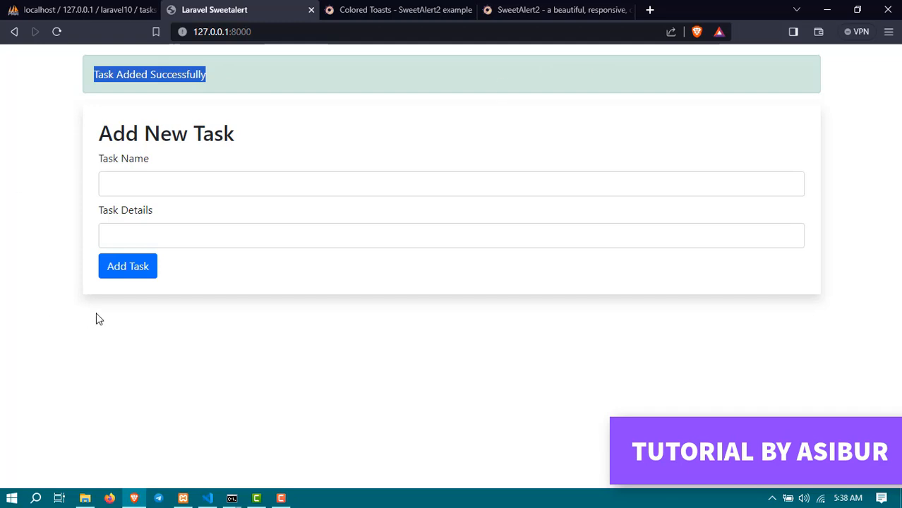
- Re-show the validation errors, refill 'My Task Name', and return to the SweetAlert2 home page
left_click(127, 266)
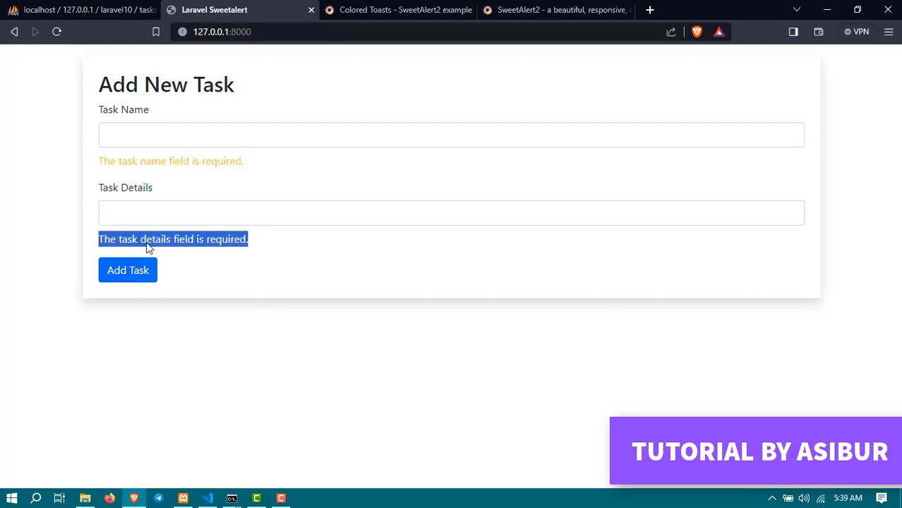
type("My Task Name")
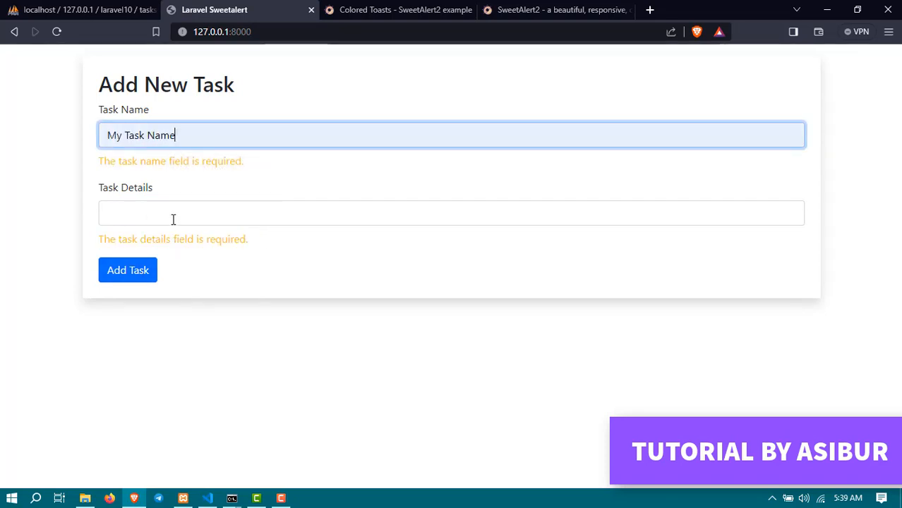
left_click(127, 271)
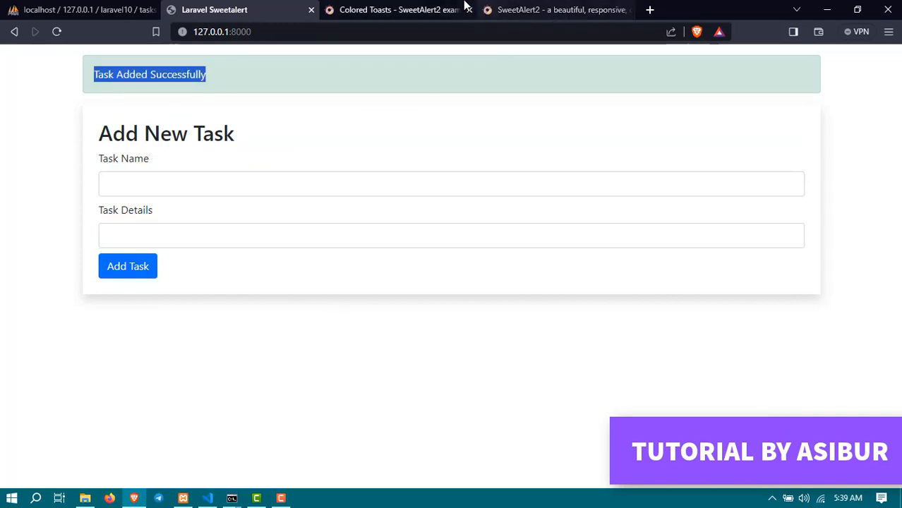
left_click(398, 9)
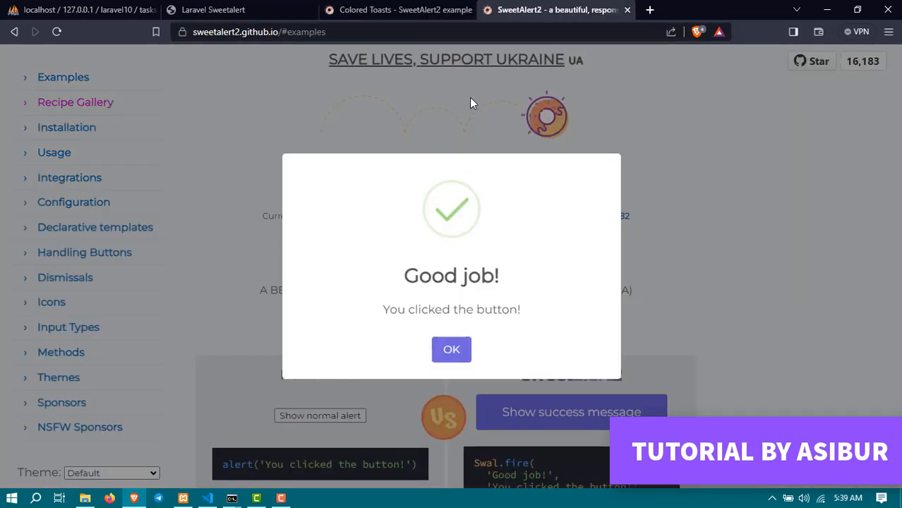
- Dismiss the 'Good job!' alert with OK on the SweetAlert2 home page
left_click(451, 350)
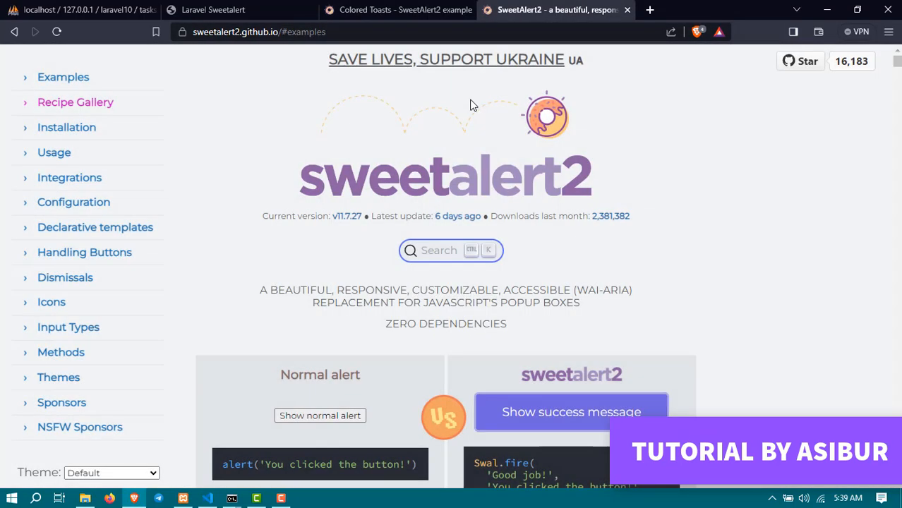
mouse_move(147, 131)
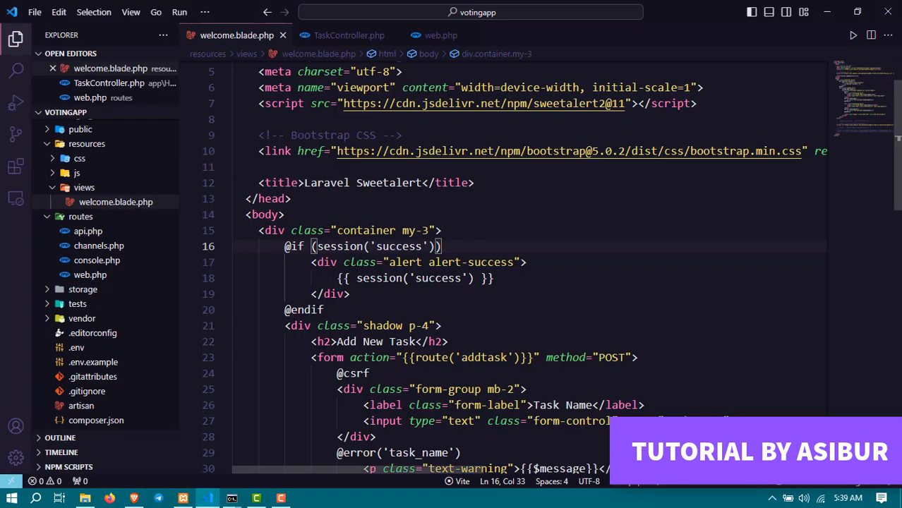
scroll("down", 3)
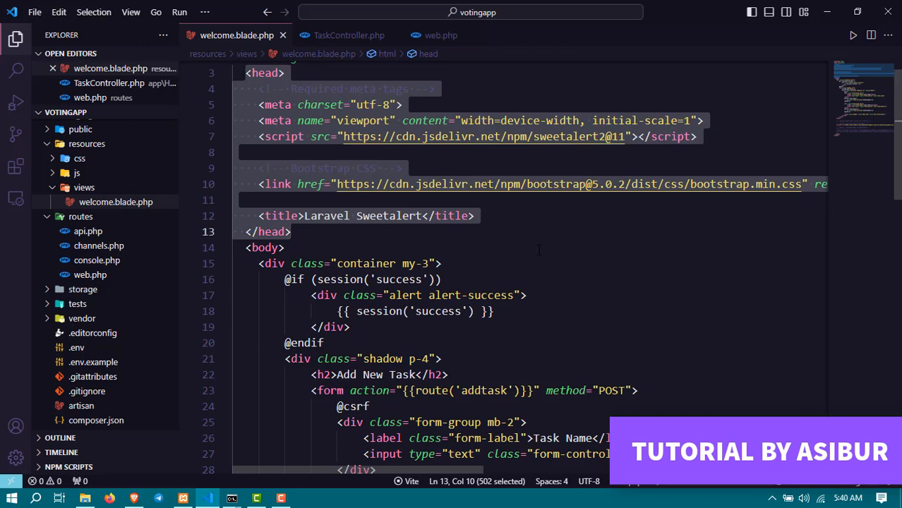
left_click(698, 135)
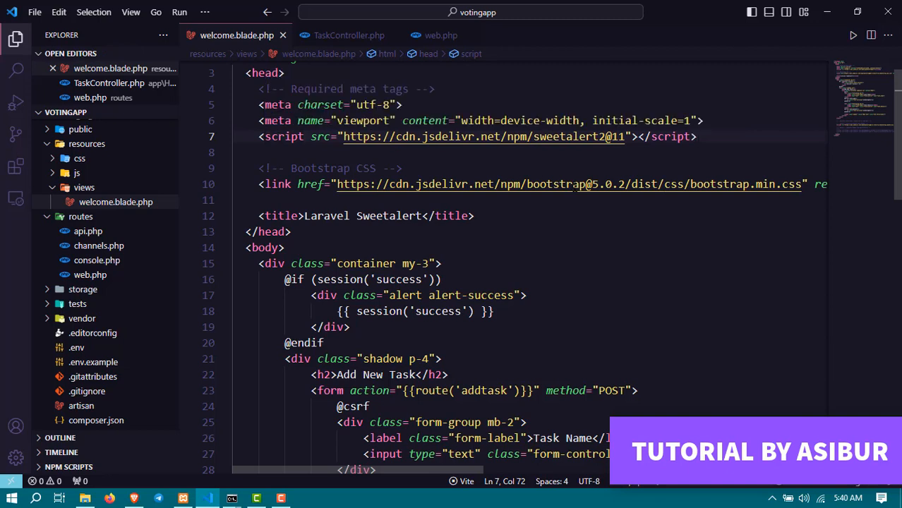
double_click(569, 136)
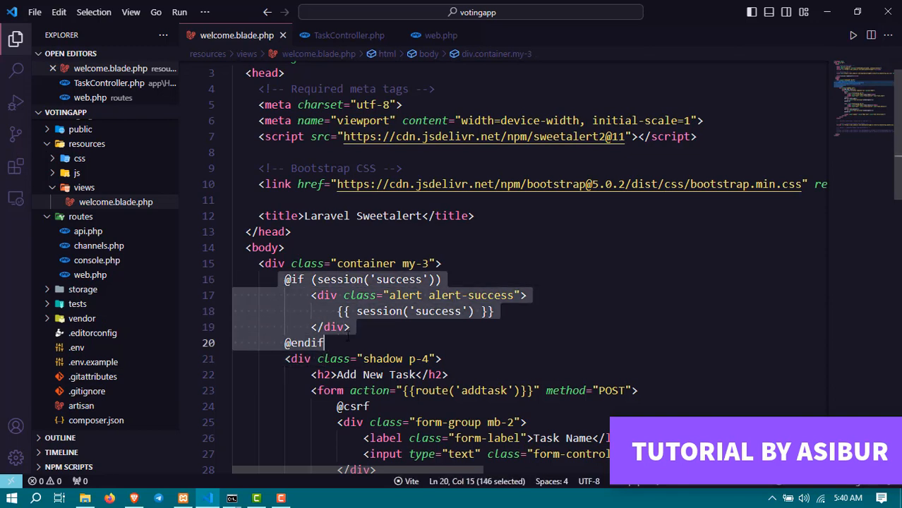
left_click(350, 328)
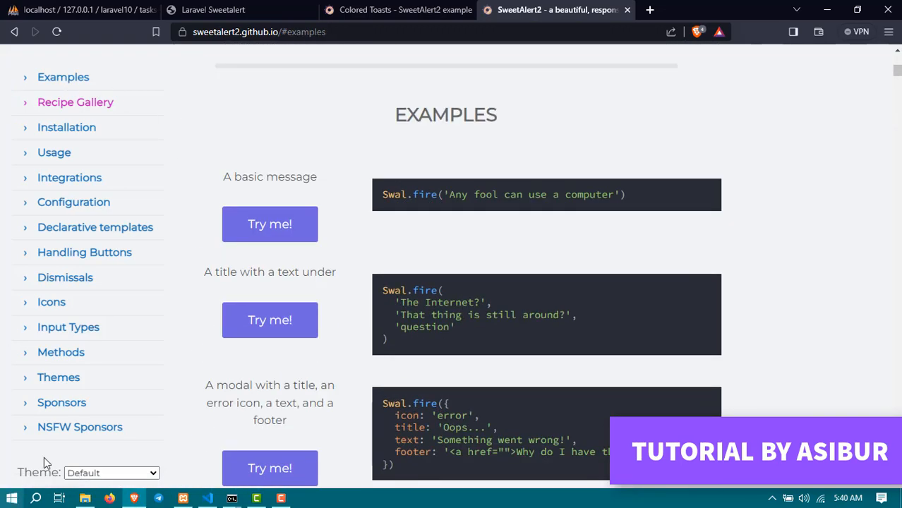
- Scroll down to the SweetAlert2 Examples section with its basic message demos
scroll("down", 3)
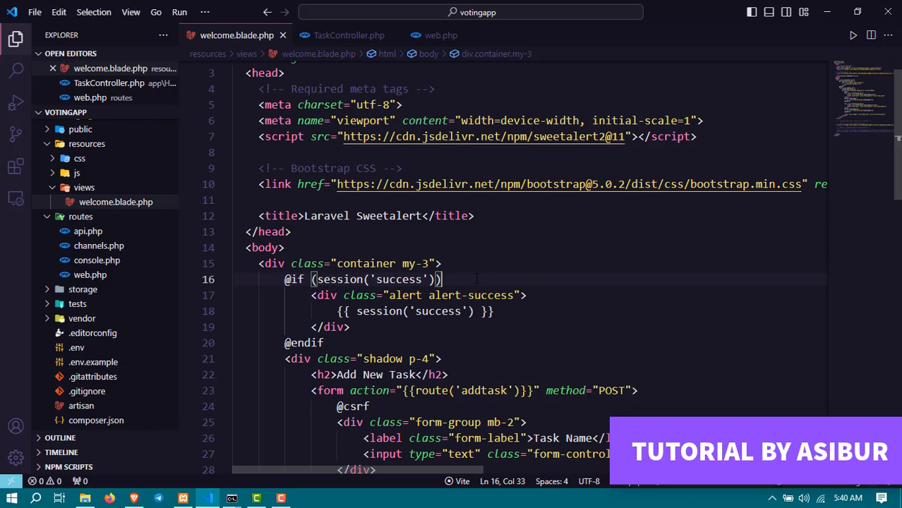
- Add a <script> Swal.fire call inside the success block with text {{ session('success') }}
key("Enter")
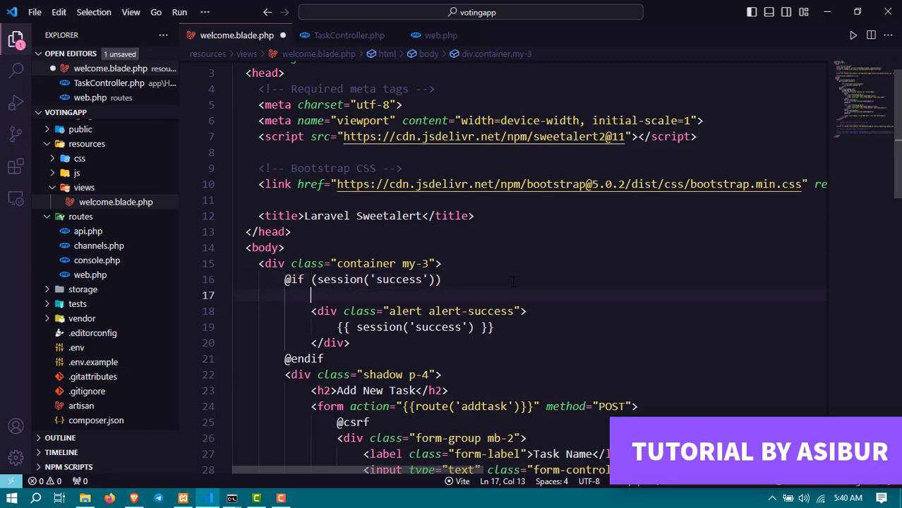
type("<scry")
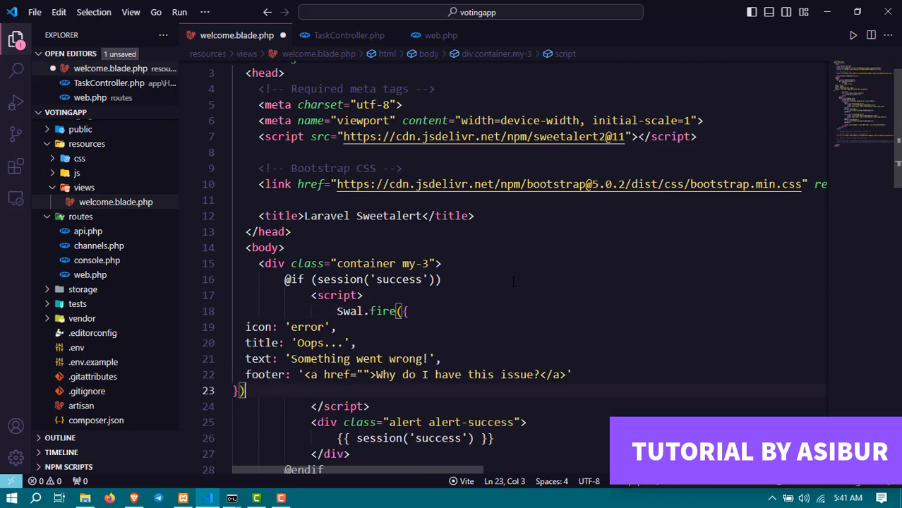
mouse_move(585, 374)
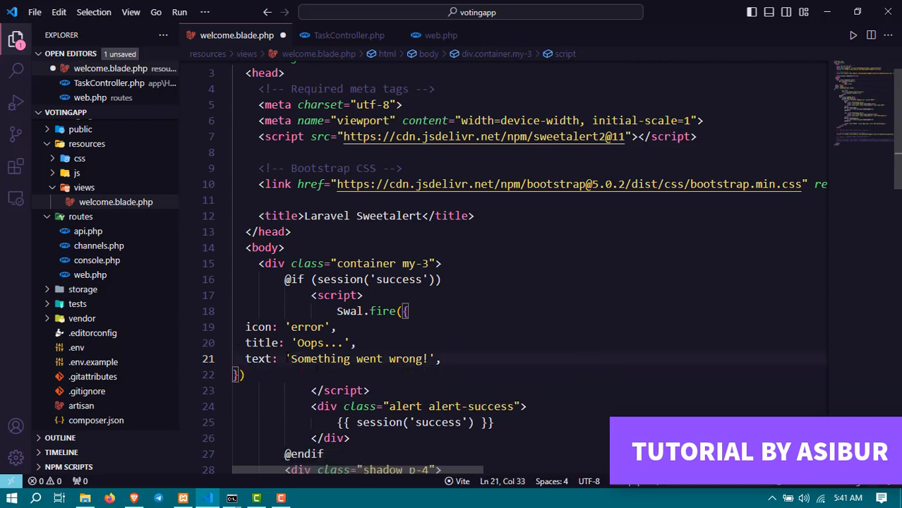
double_click(361, 358)
type("text: \"\",")
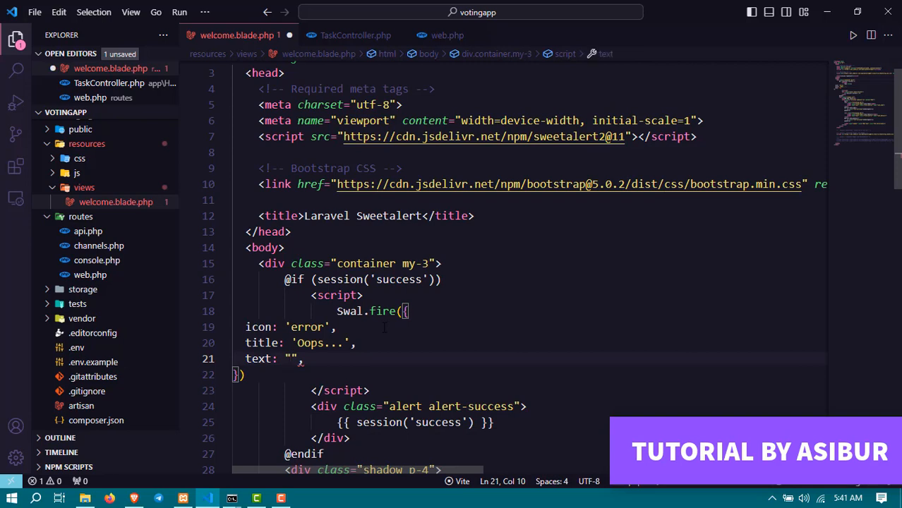
type("{{ session('success') }}")
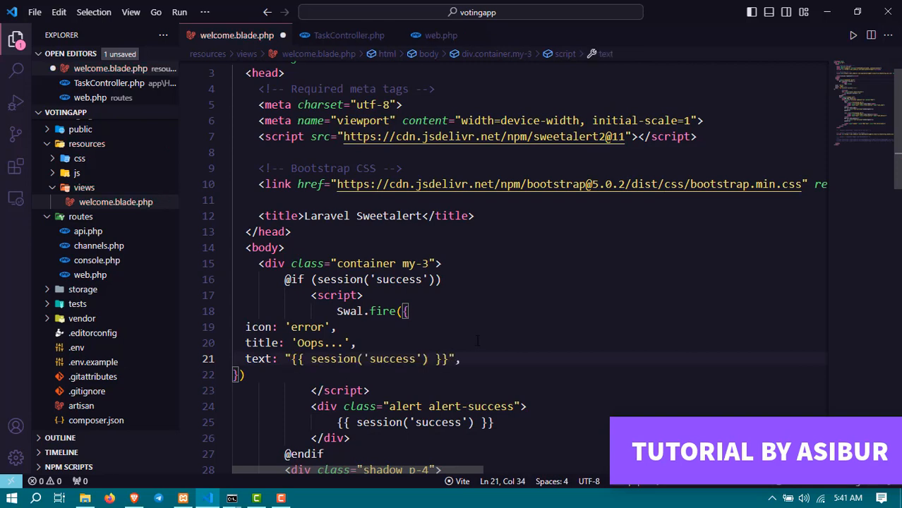
double_click(393, 359)
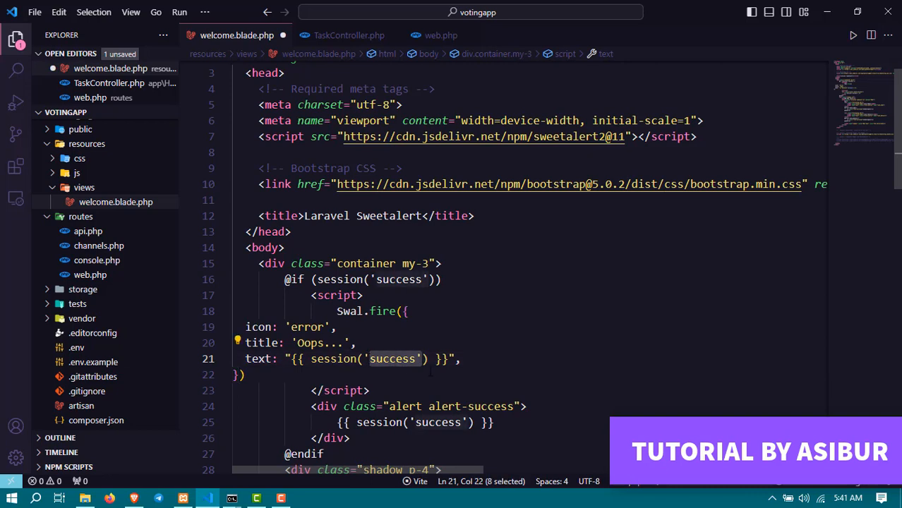
- Change the popup icon from 'error' to 'success' and select the 'Oops...' title for replacement
left_click(305, 327)
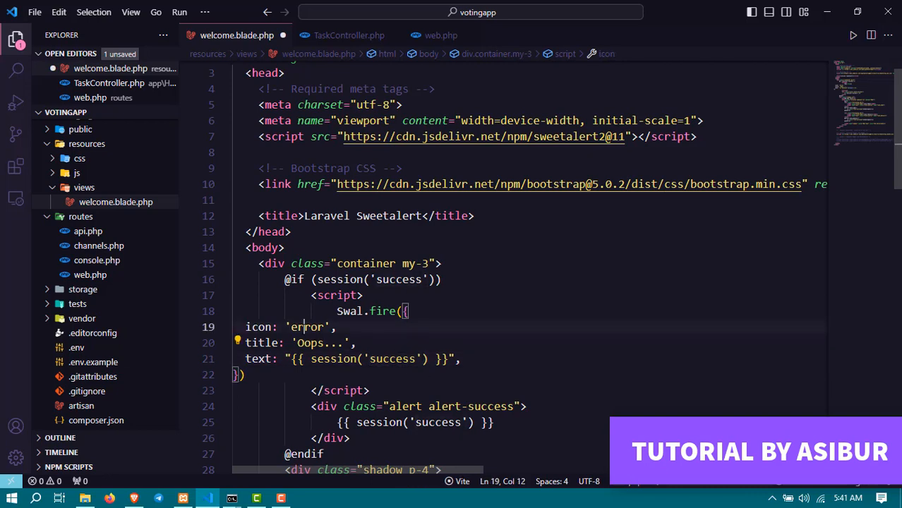
type("su")
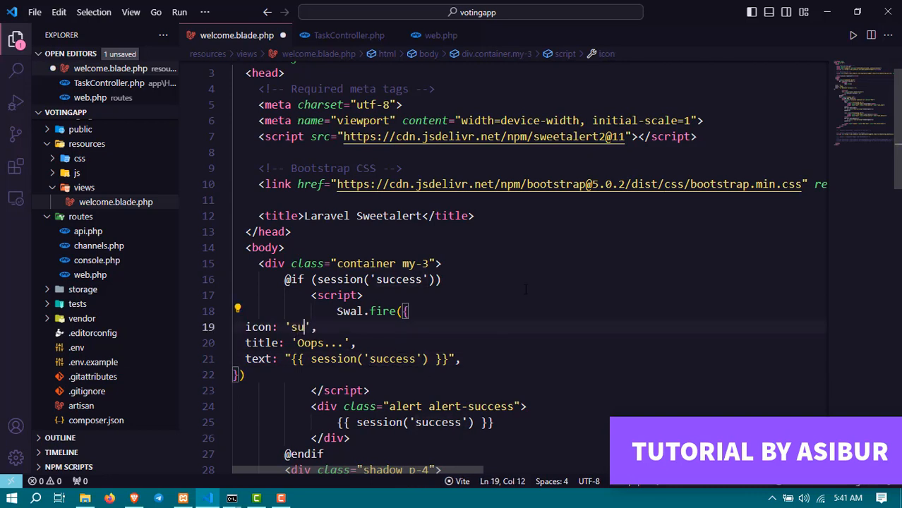
type("ccess")
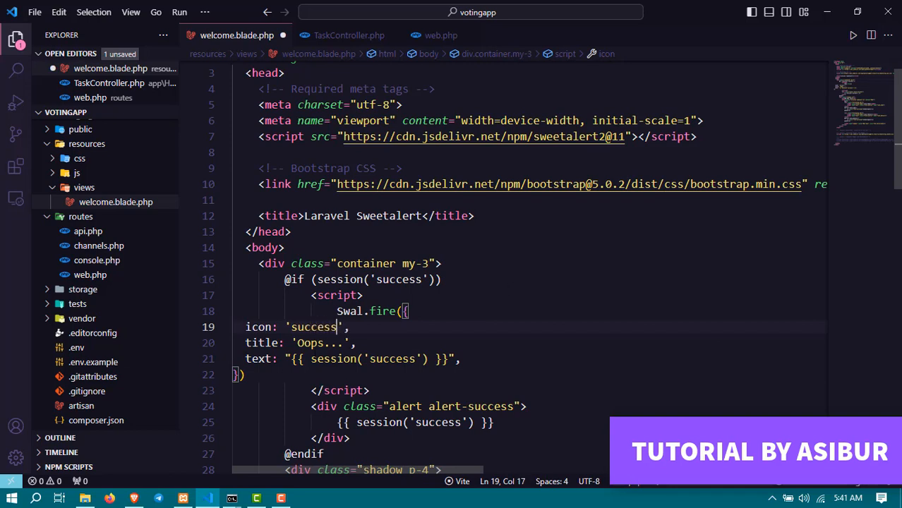
double_click(310, 343)
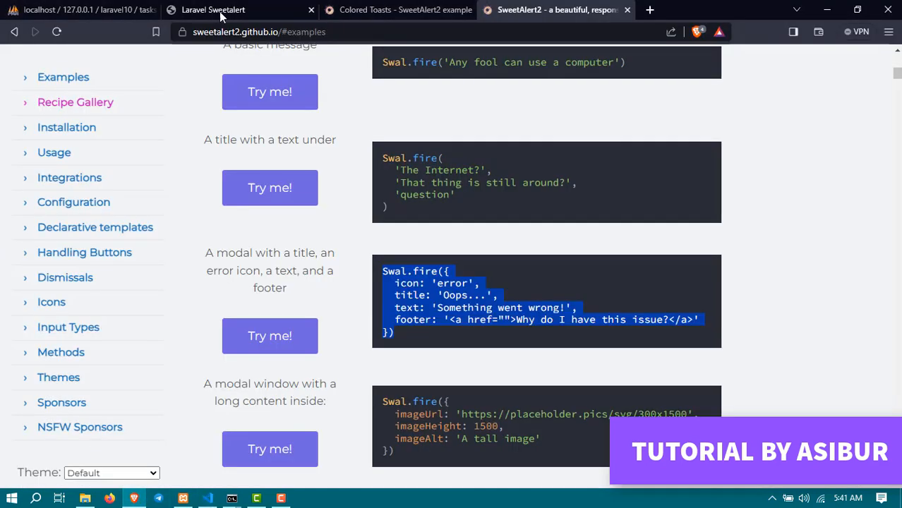
- Add a task in the Laravel app, see the 'Wow...' success popup, and dismiss it
left_click(214, 9)
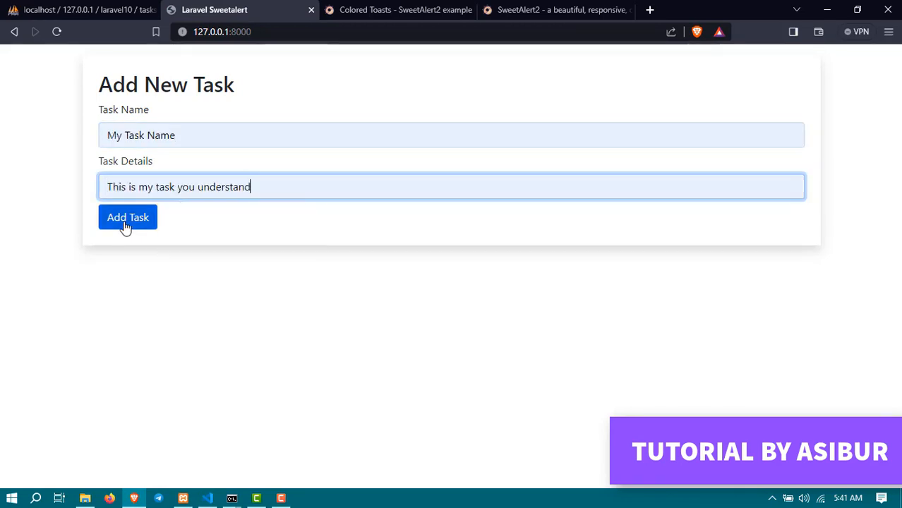
left_click(128, 217)
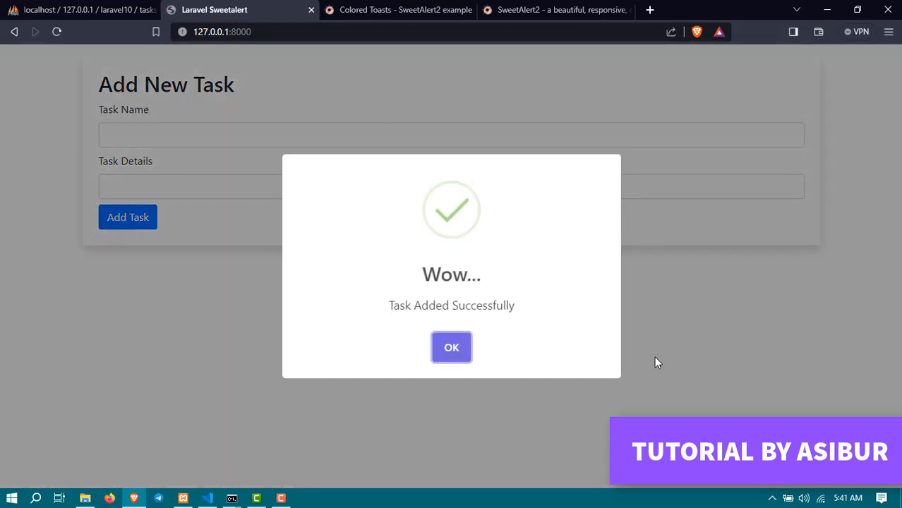
mouse_move(538, 308)
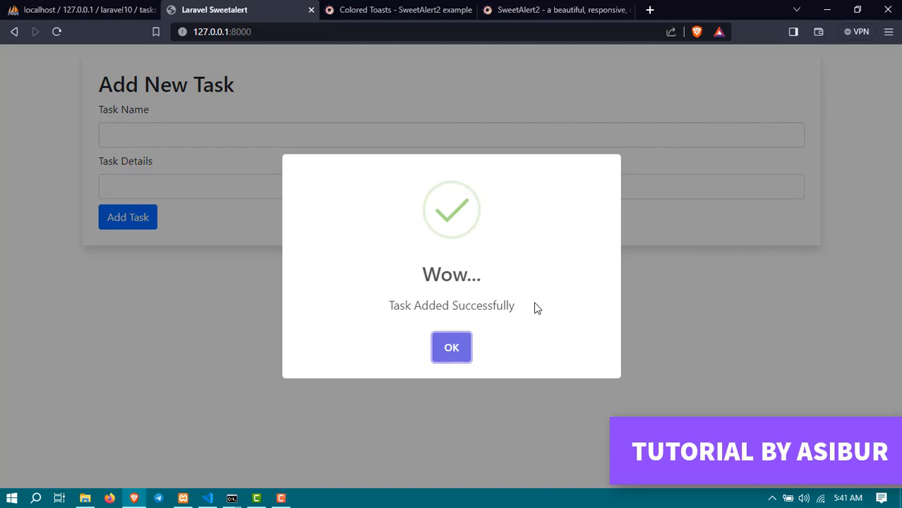
mouse_move(702, 150)
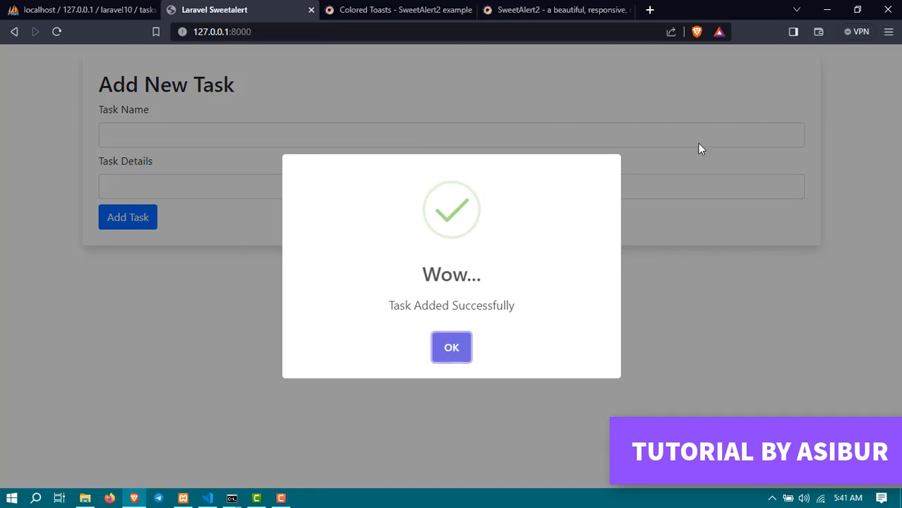
mouse_move(657, 403)
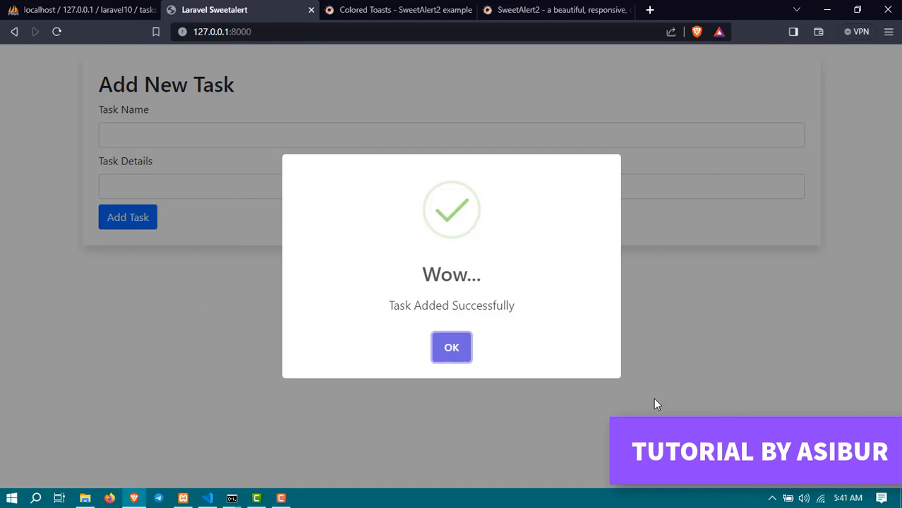
left_click(452, 348)
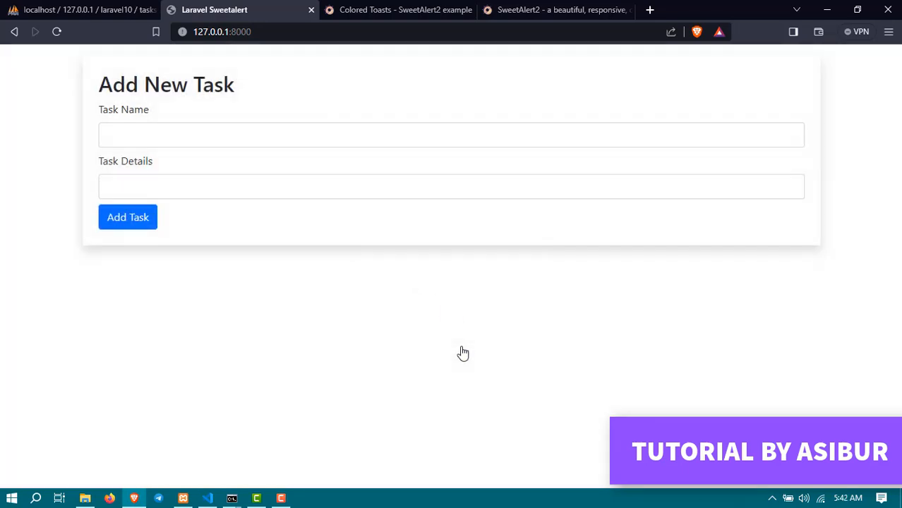
mouse_move(464, 352)
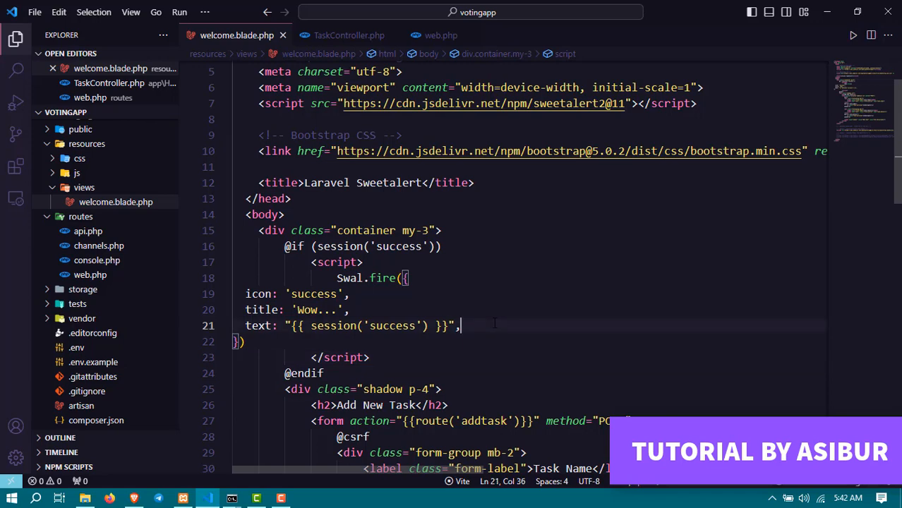
- Add a timer option in milliseconds to the Swal.fire call so the popup auto-closes
type("timer:")
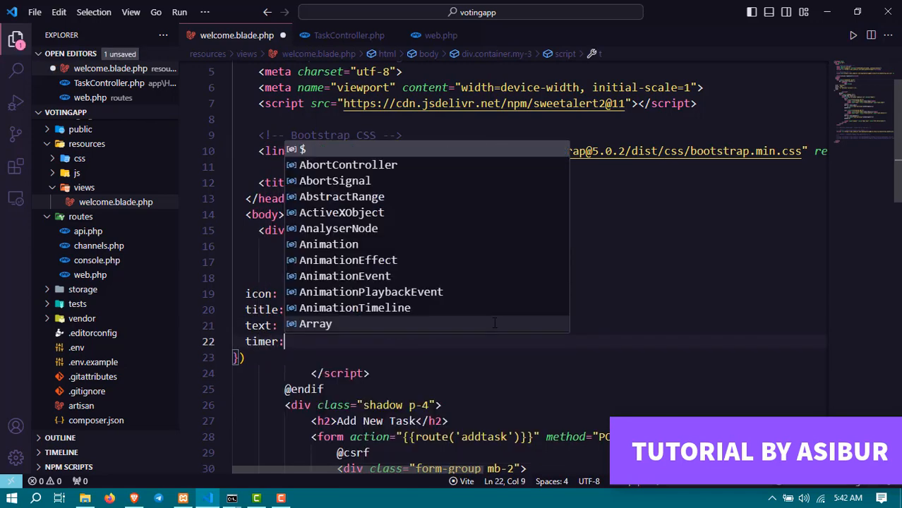
type("1")
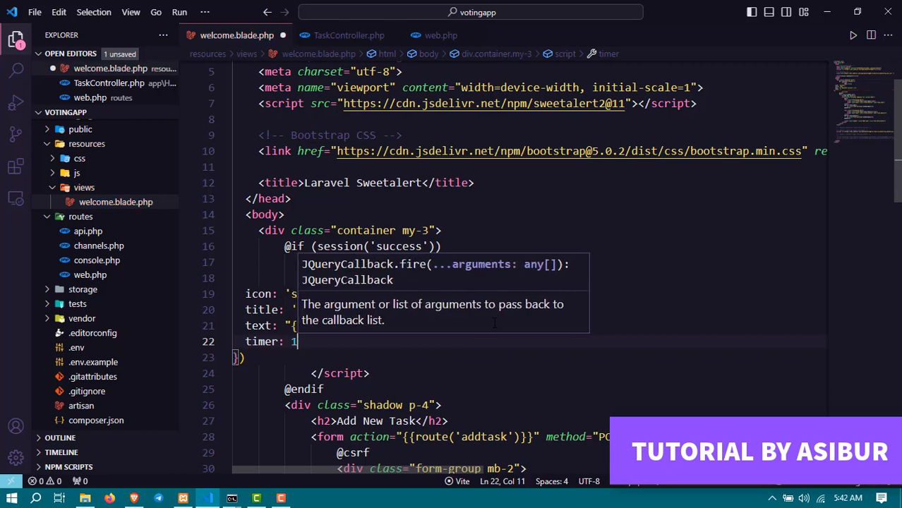
type("25")
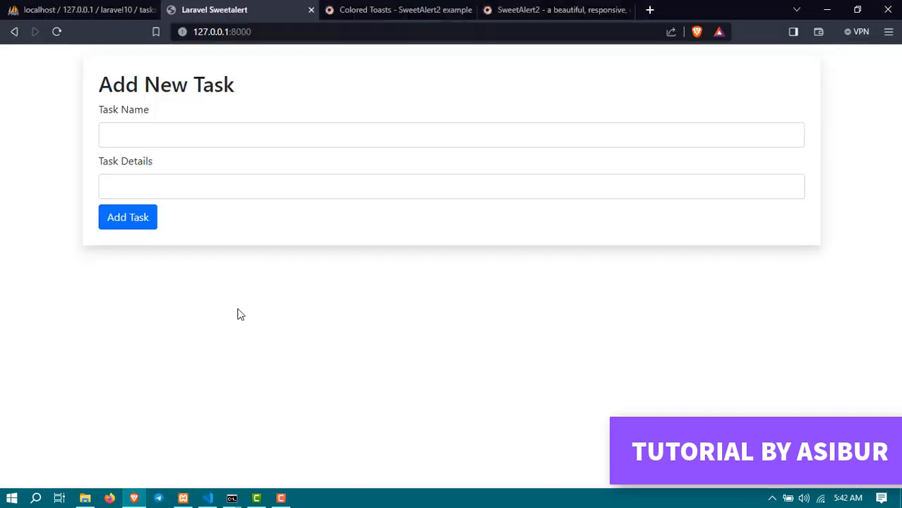
- Autofill the task fields, submit, and let the 'Wow... Task Added Successfully' popup close
left_click(451, 186)
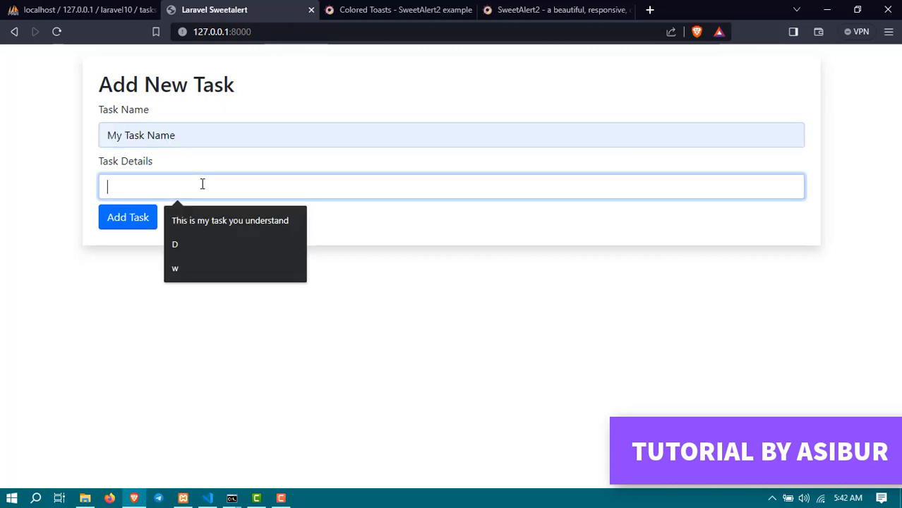
left_click(127, 217)
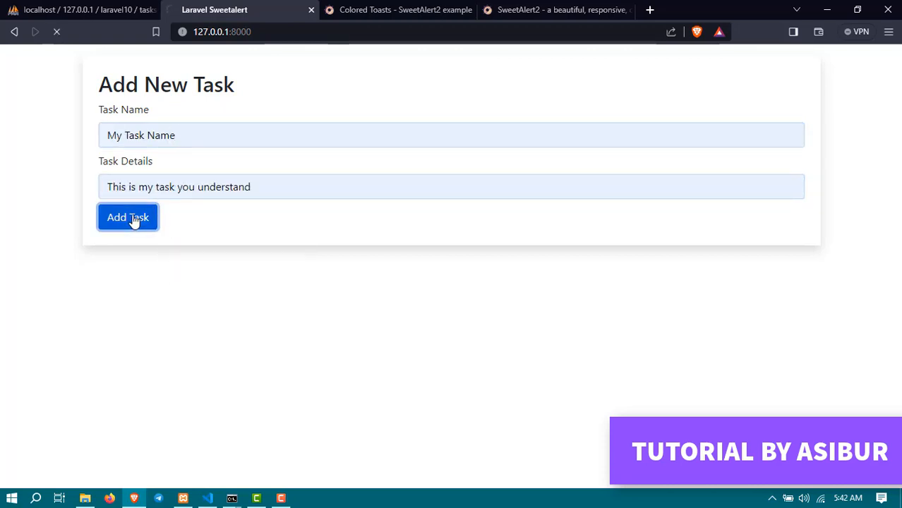
left_click(127, 217)
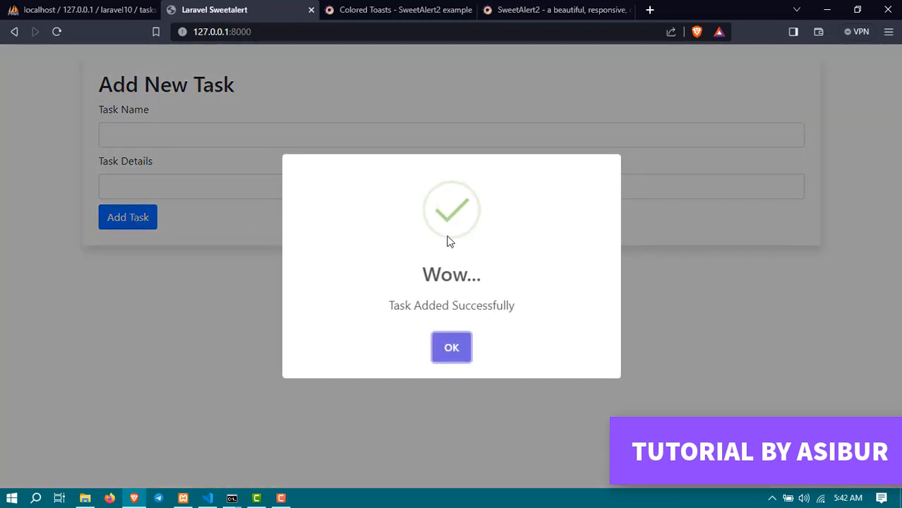
left_click(452, 347)
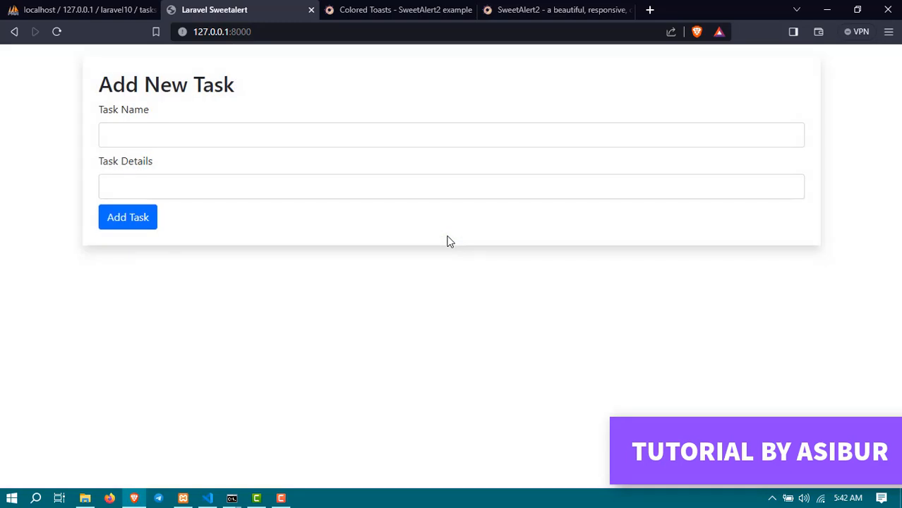
mouse_move(223, 370)
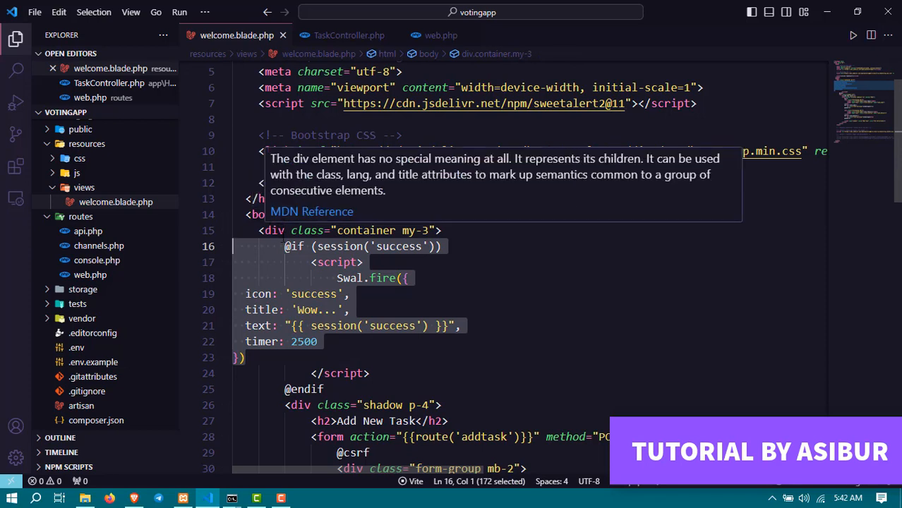
mouse_move(506, 385)
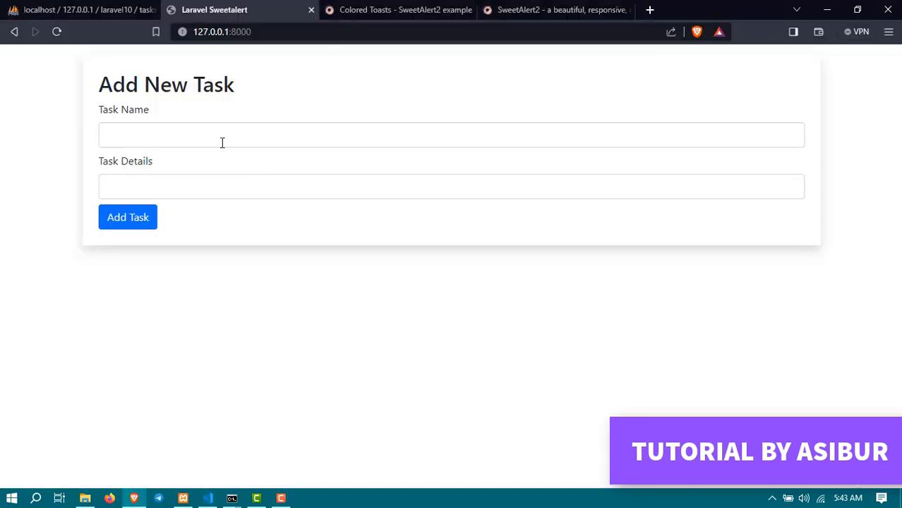
- Submit a task with details 'This is my task you understand'
type("This is my task you understand")
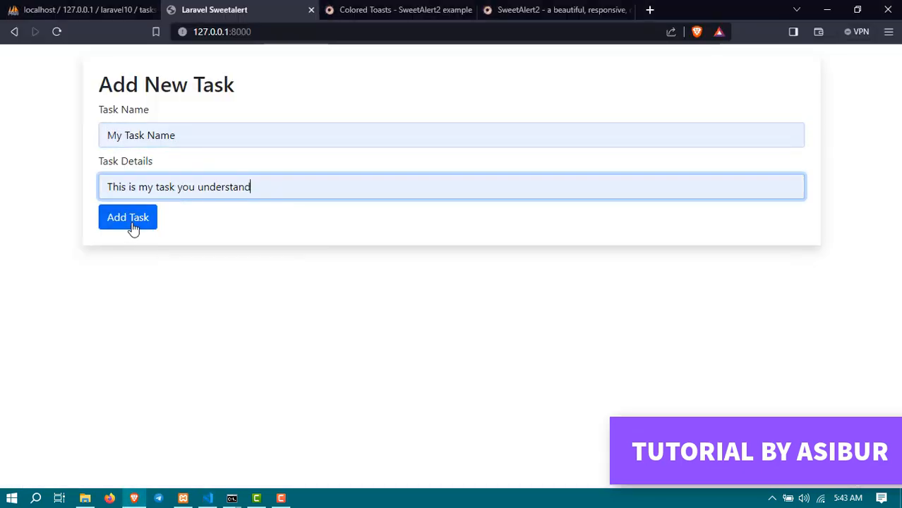
left_click(127, 217)
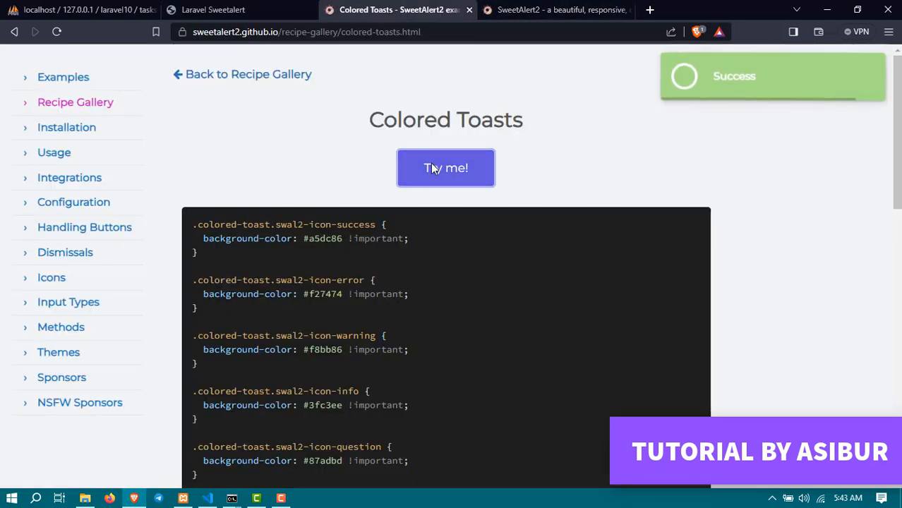
- Preview the coloured success toast and reopen the Colored Toasts recipe with its CSS
left_click(446, 168)
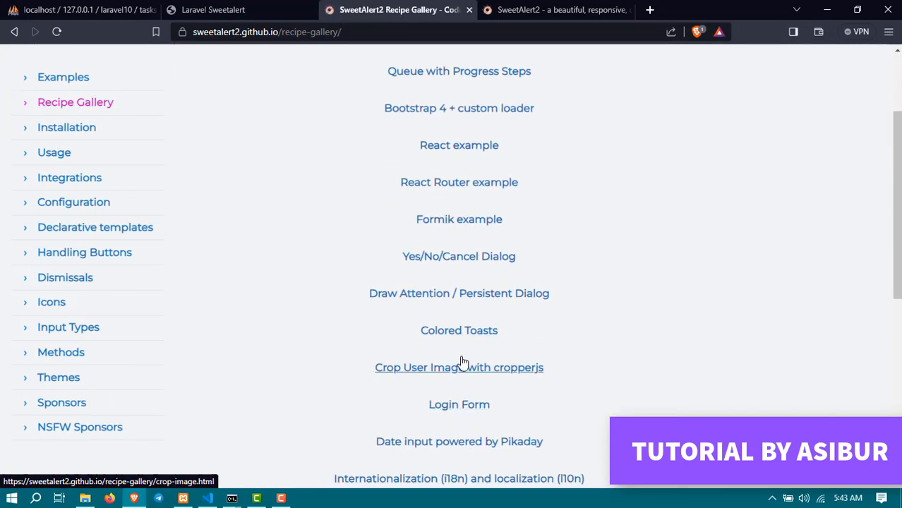
left_click(459, 330)
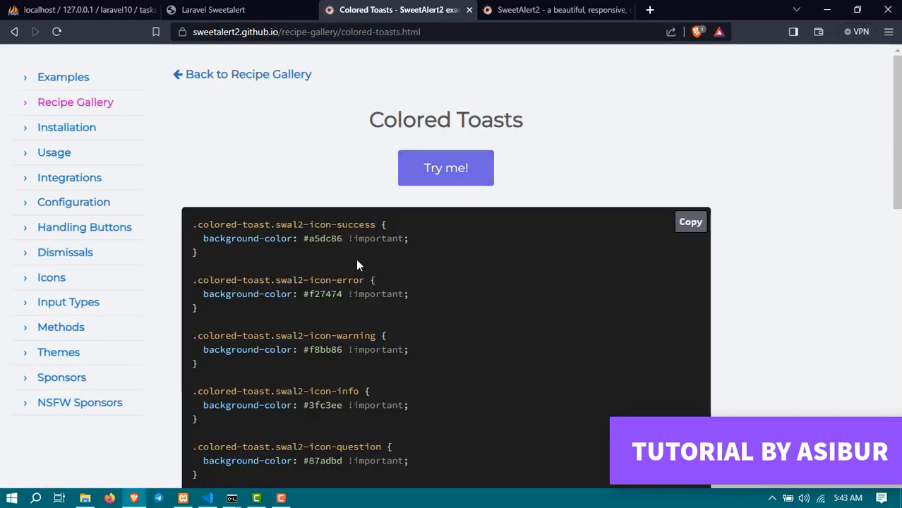
mouse_move(691, 222)
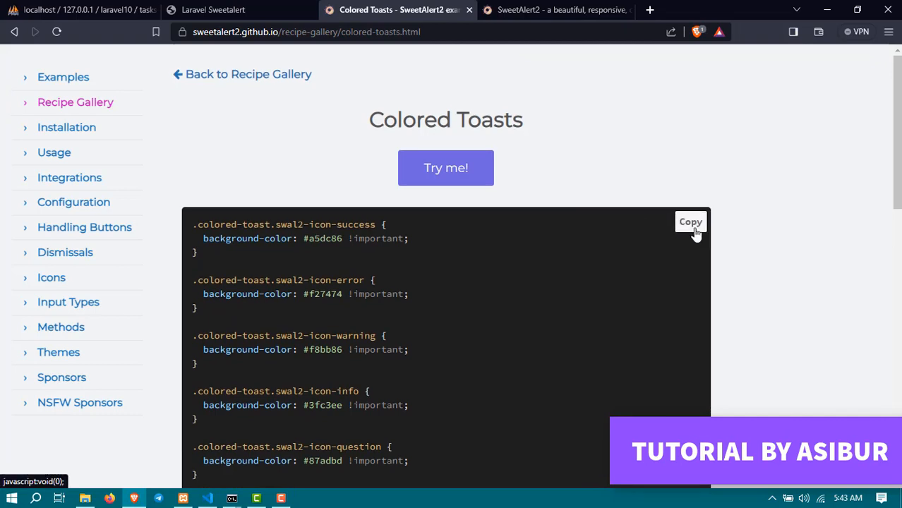
mouse_move(163, 390)
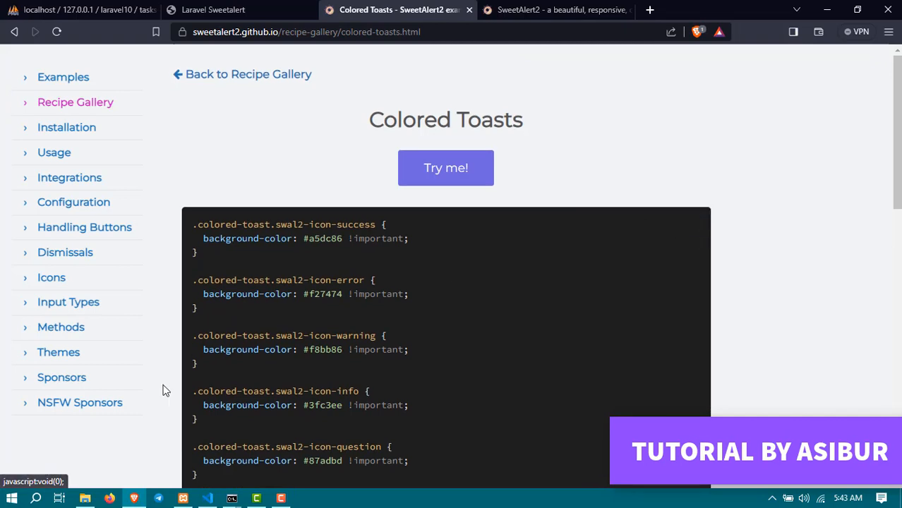
mouse_move(690, 222)
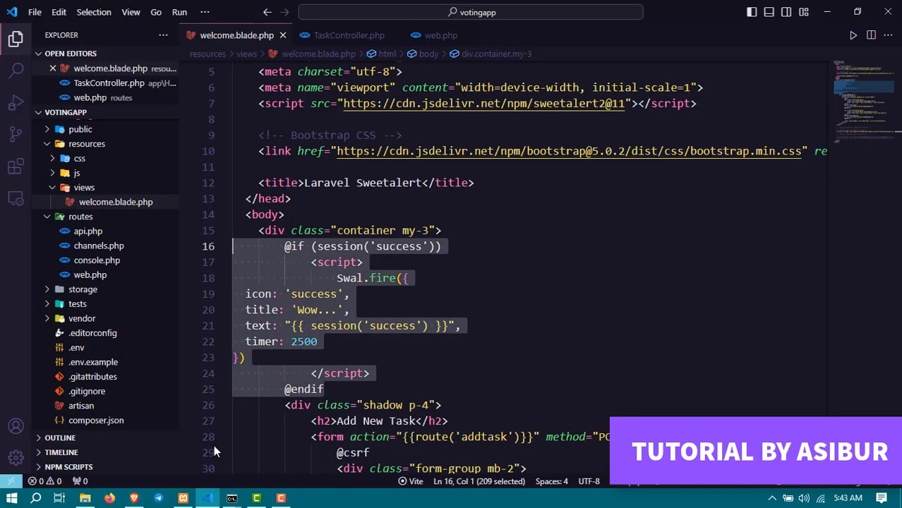
mouse_move(705, 151)
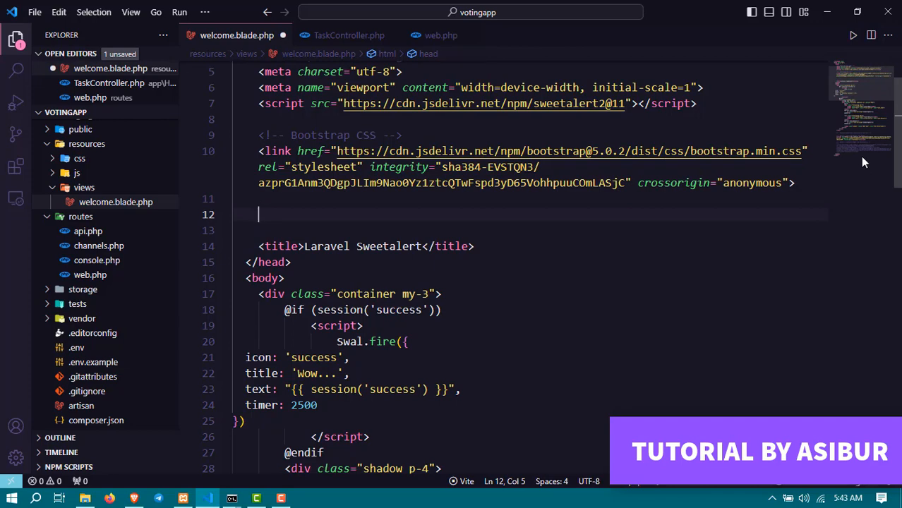
- Insert a <style> block in the head holding the pasted colored-toast CSS rules
type("style>")
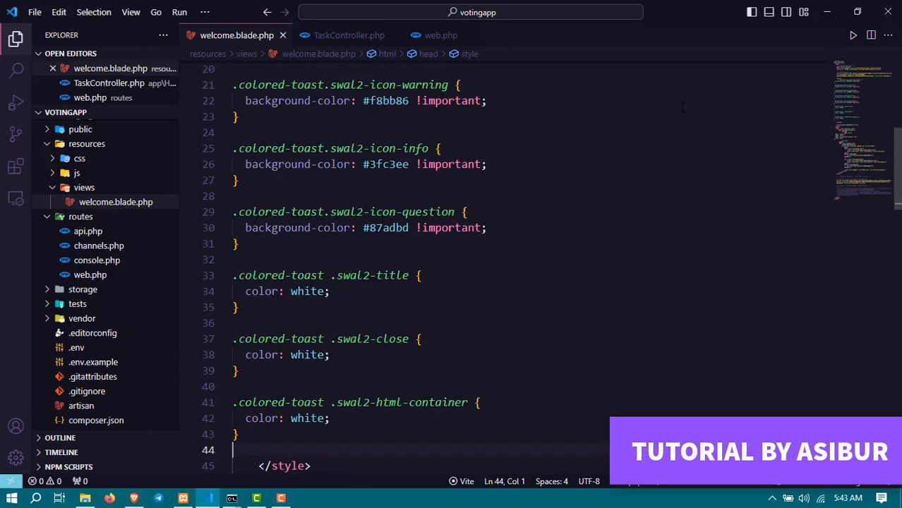
scroll("down", 3)
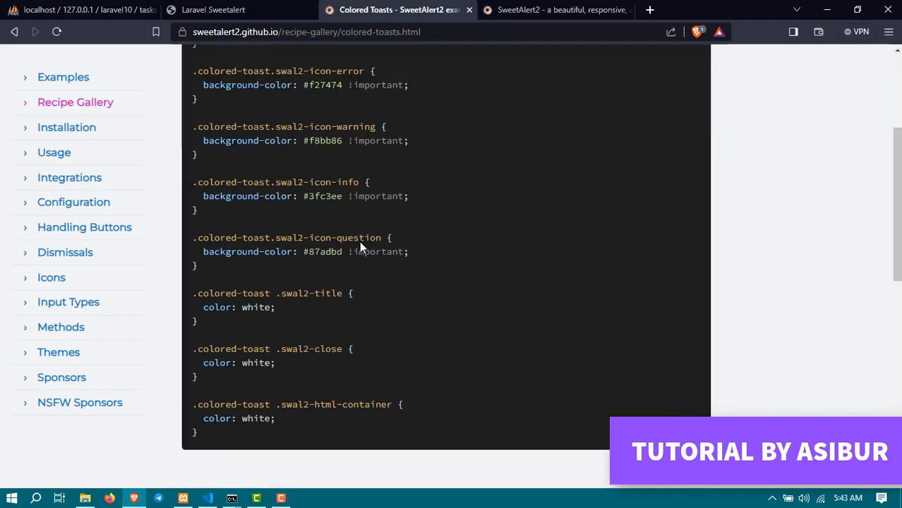
scroll("down", 3)
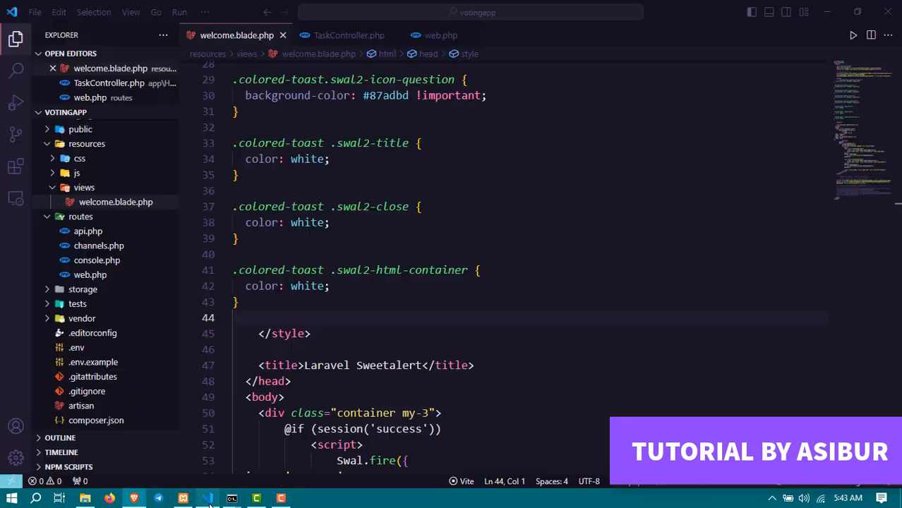
scroll("down", 3)
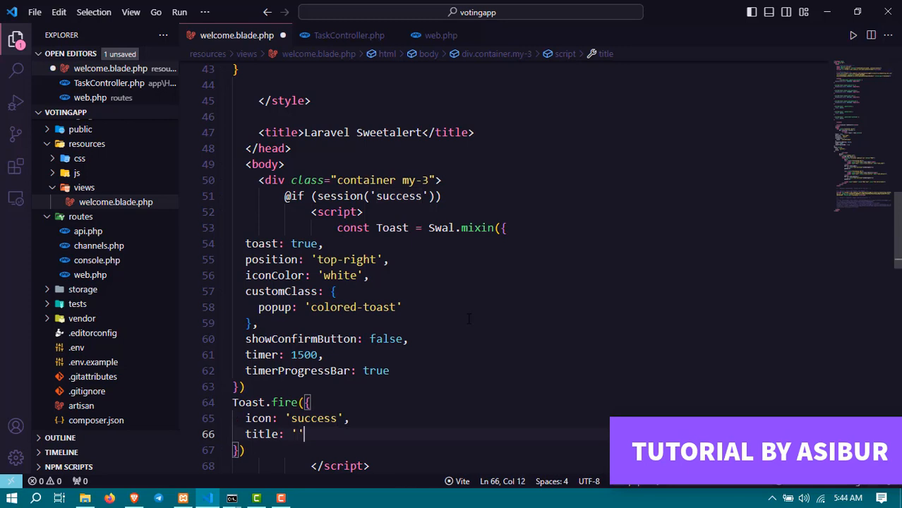
- Set the Toast.fire title to the Blade echo "{{ session('success') }}"
key("Backspace")
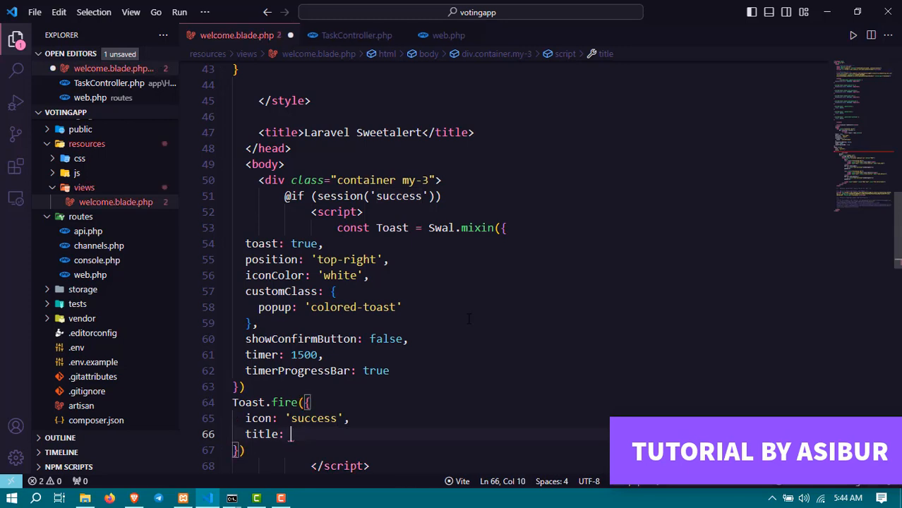
type("\"\"")
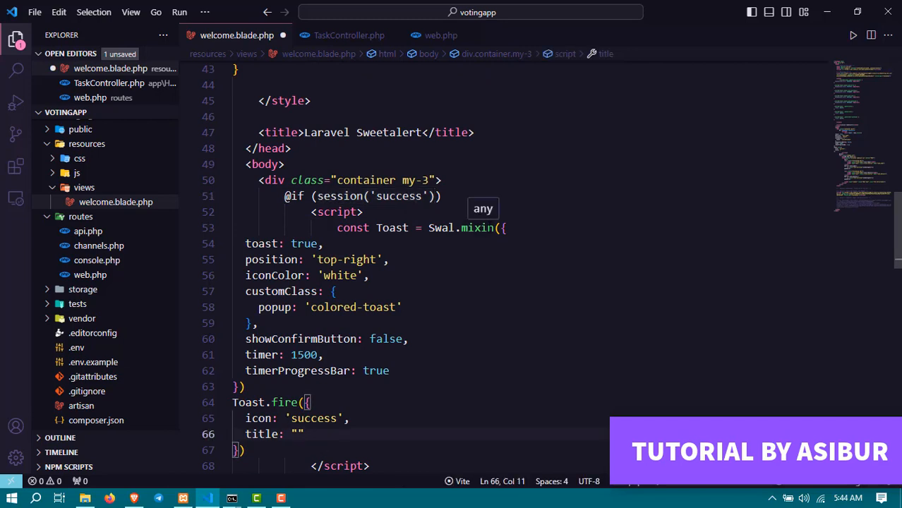
type("{{}}")
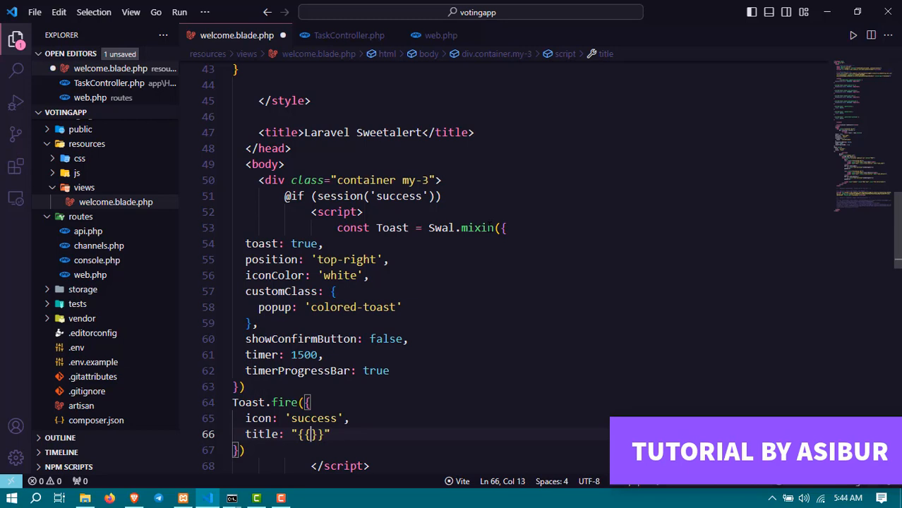
type("session('success')}")
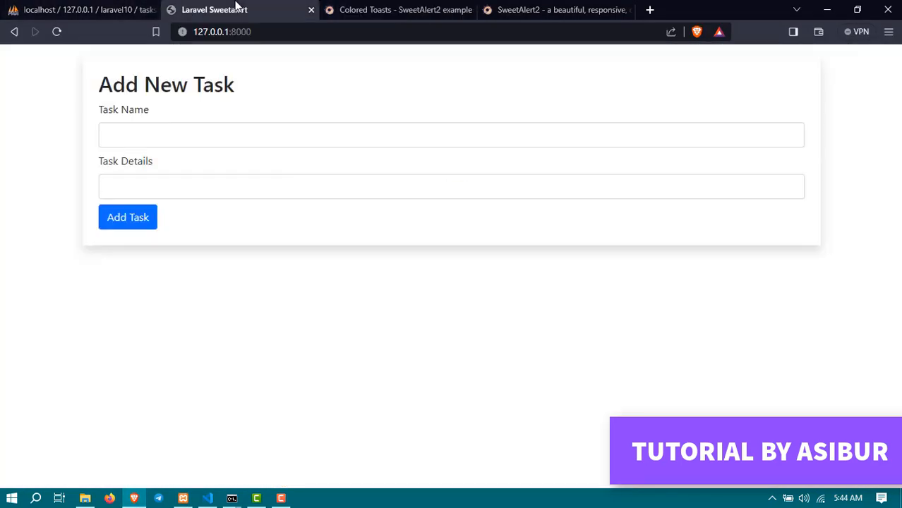
- Enter task name 'My Task Name' with details, add the task, then submit the cleared form again
type("My Task Name")
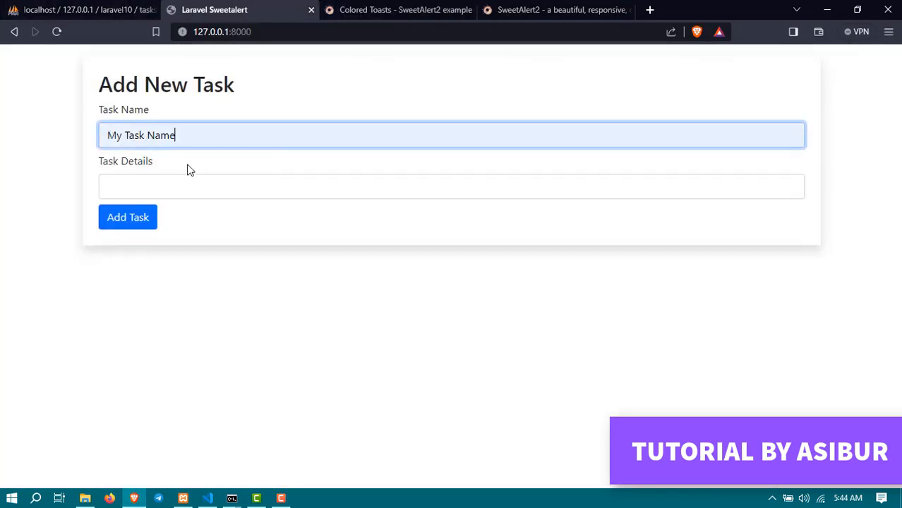
left_click(127, 217)
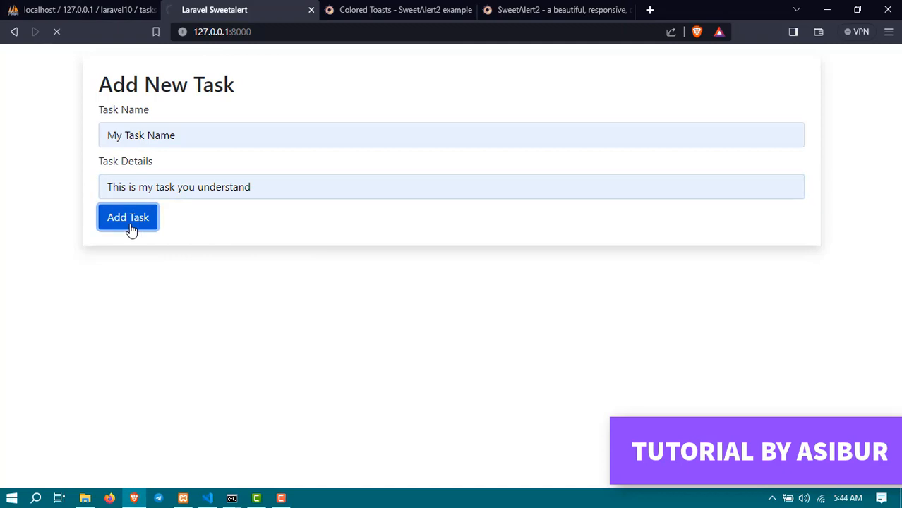
left_click(127, 217)
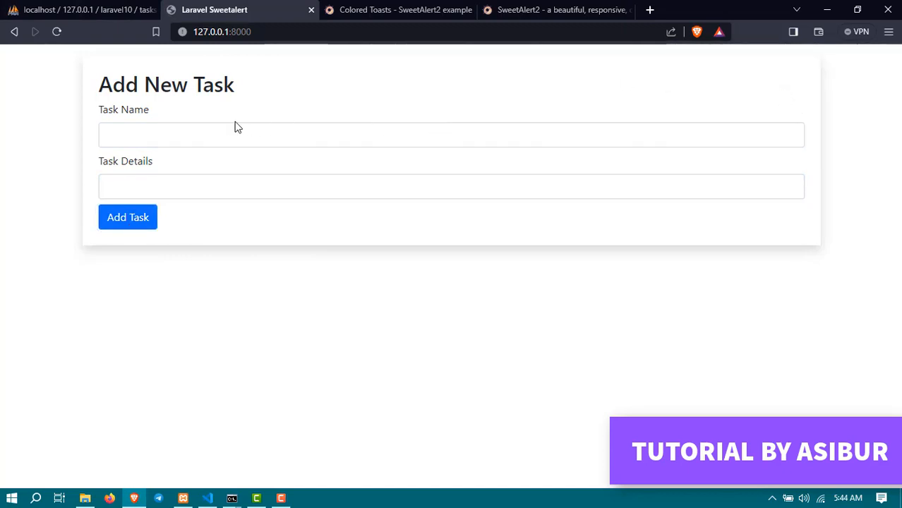
left_click(450, 135)
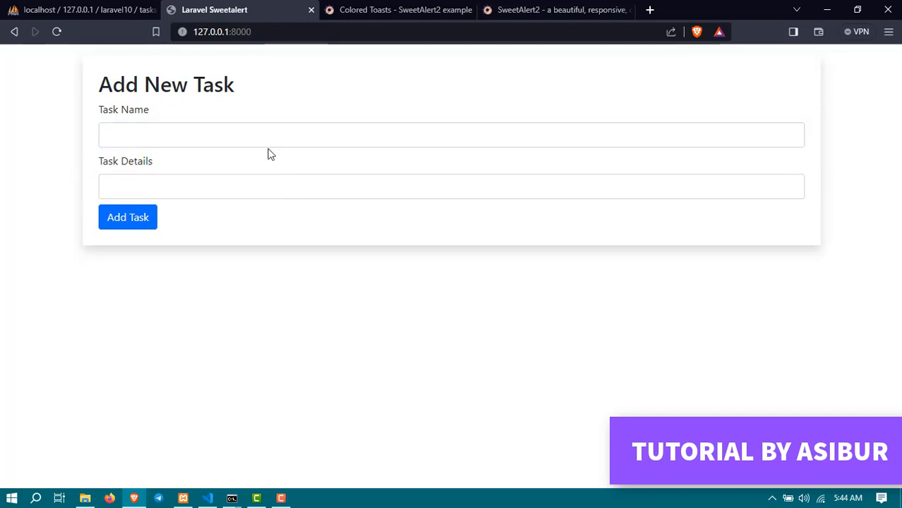
left_click(127, 217)
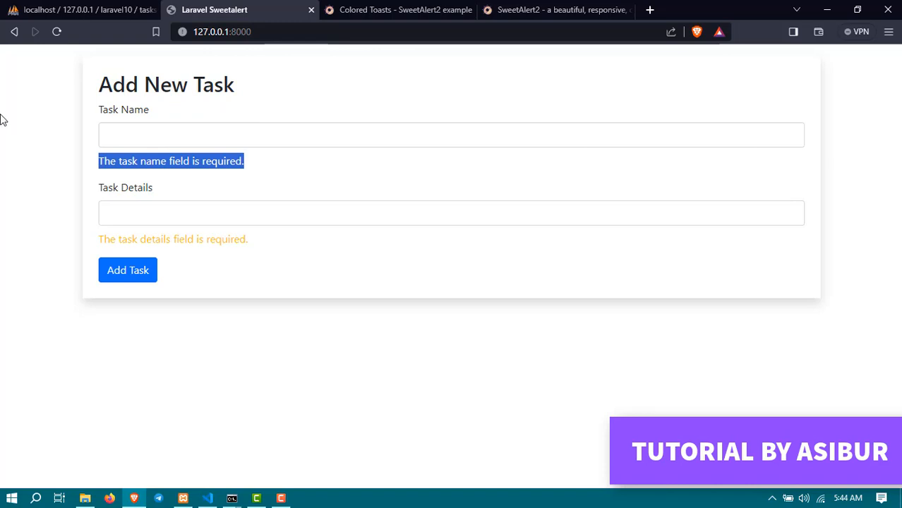
mouse_move(268, 484)
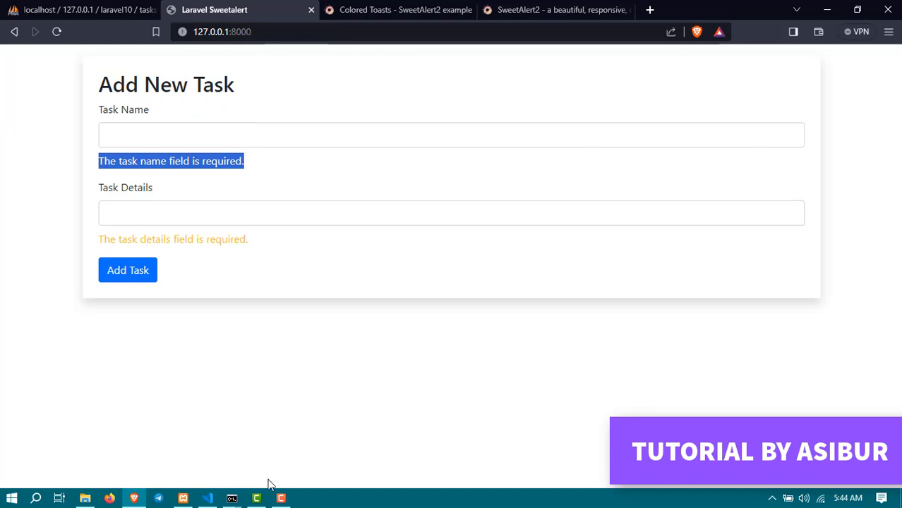